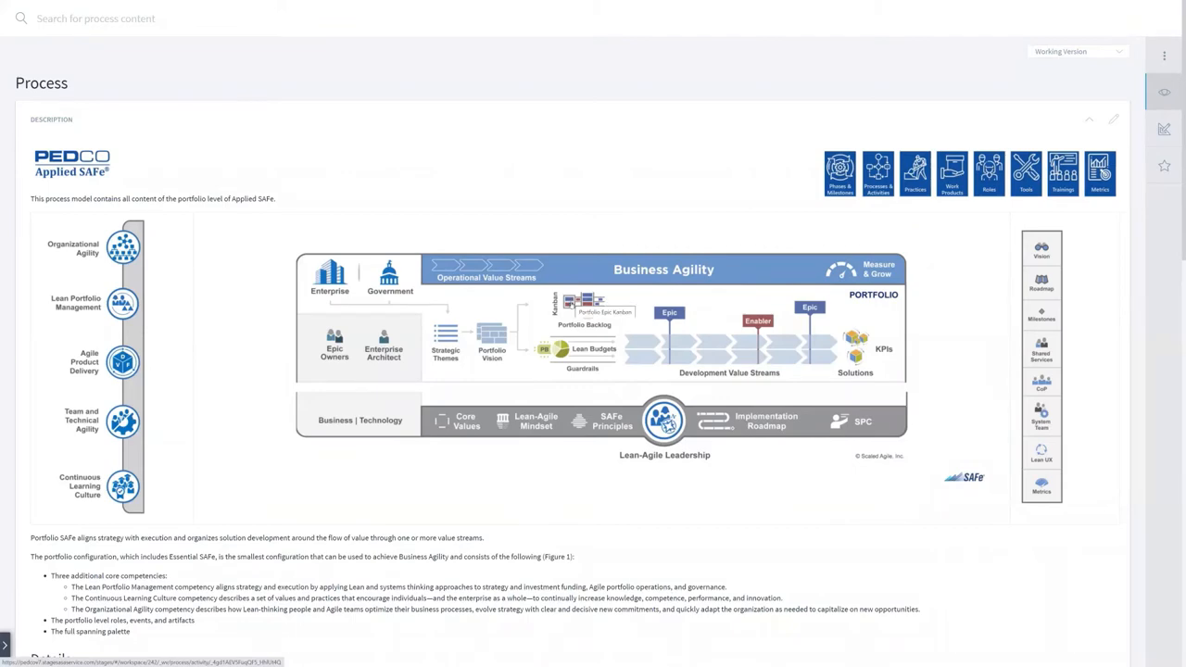
pyautogui.moveTo(573, 309)
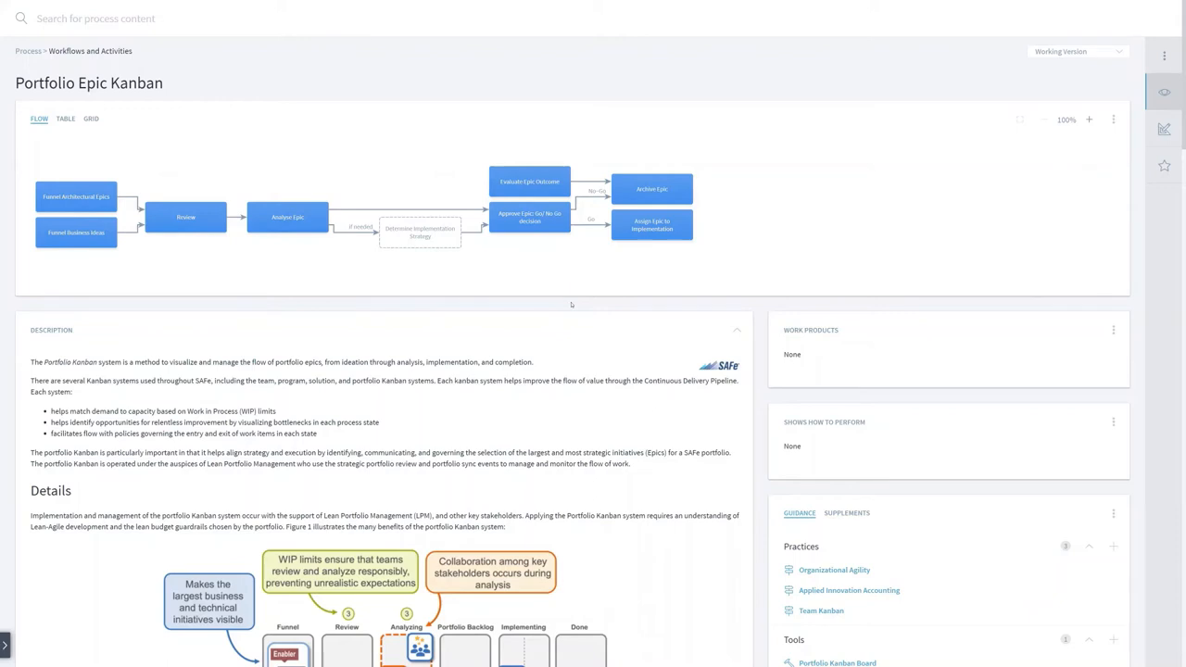
# Step: Scroll through the Portfolio Epic Kanban description and back up to the top
pyautogui.scroll(-3)
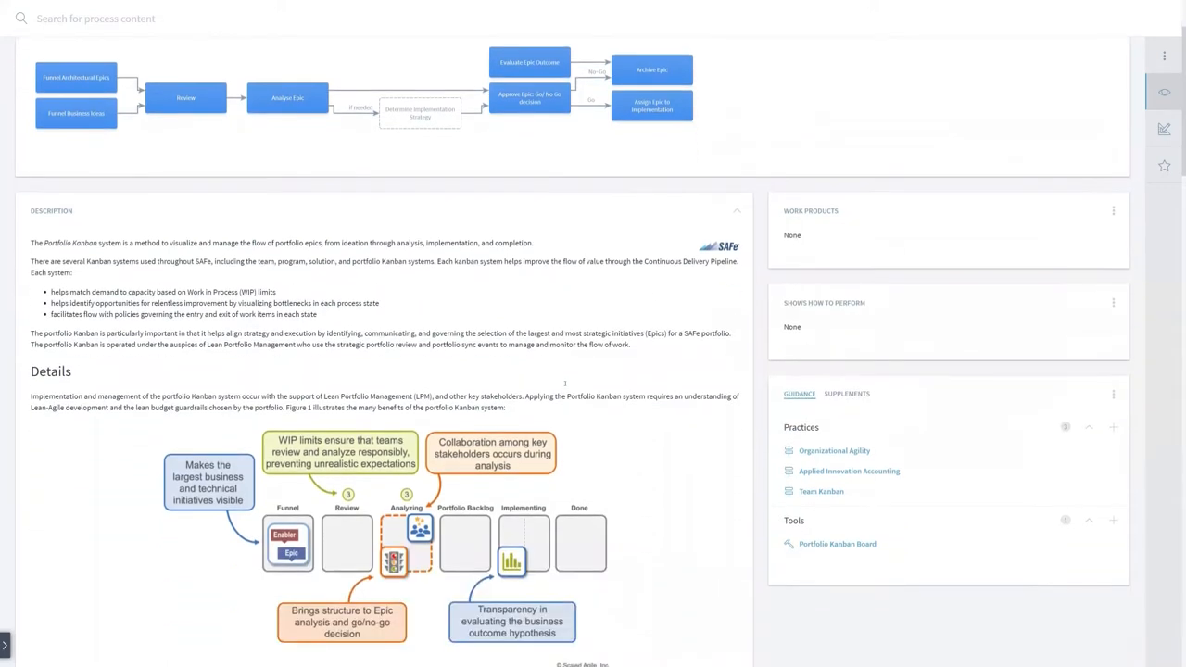
pyautogui.scroll(-3)
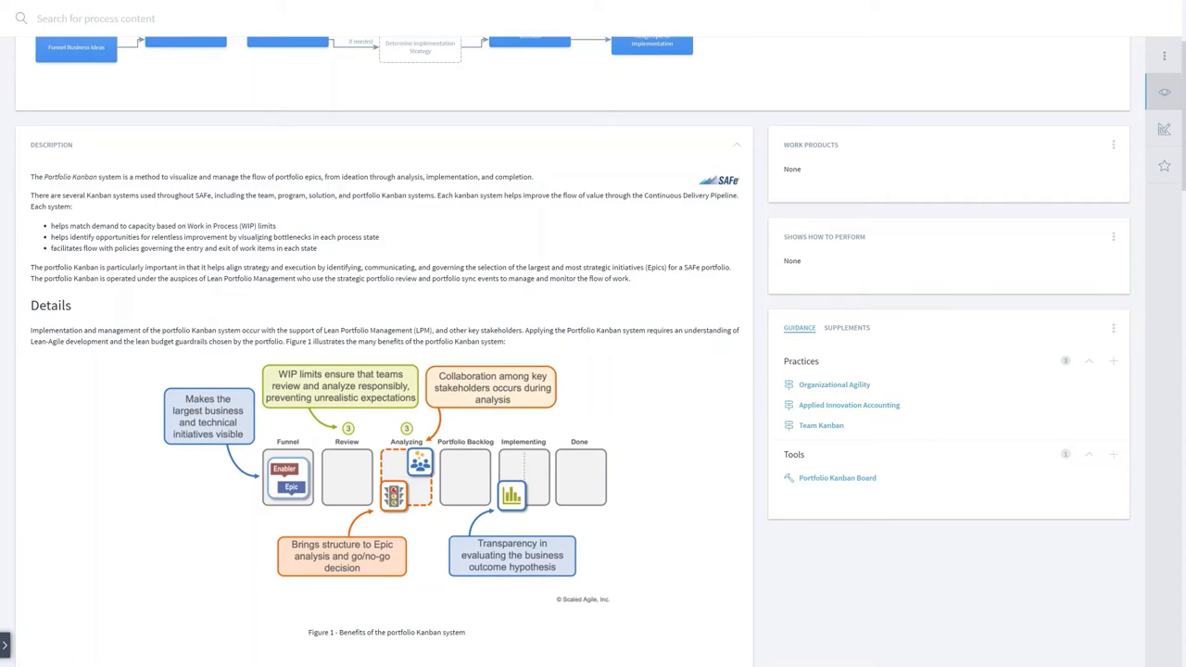
pyautogui.scroll(3)
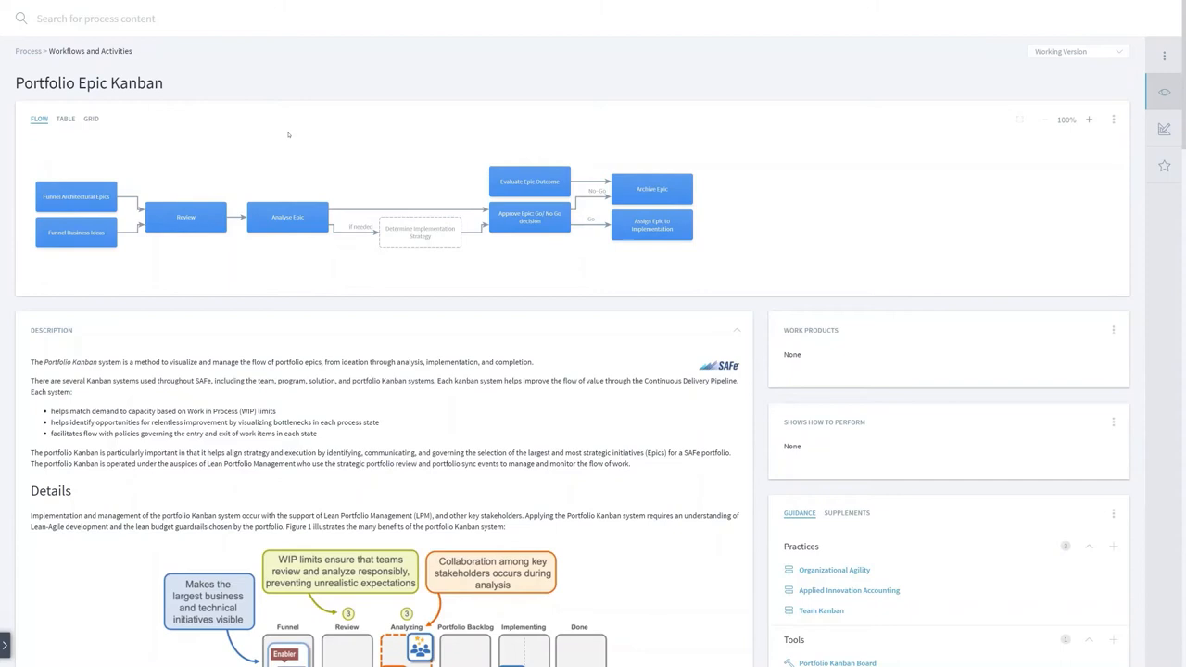
pyautogui.moveTo(939, 93)
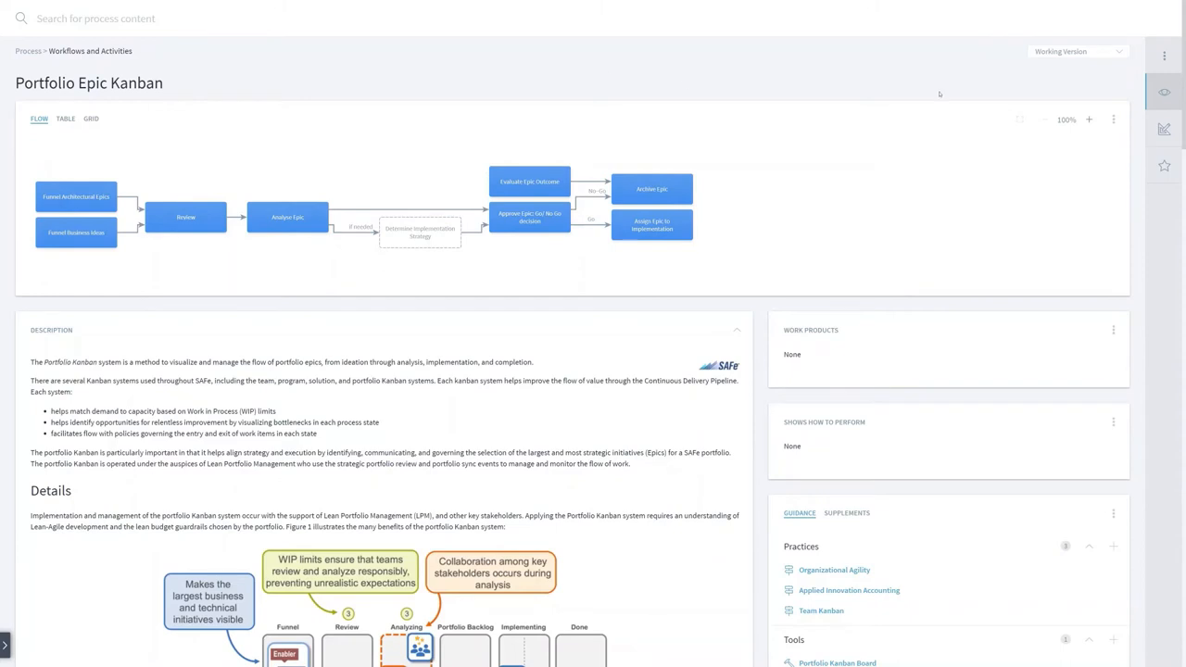
# Step: Turn on the diagram's Roles option to show Epic Owner and Lean Portfolio Management swimlanes
pyautogui.click(1113, 120)
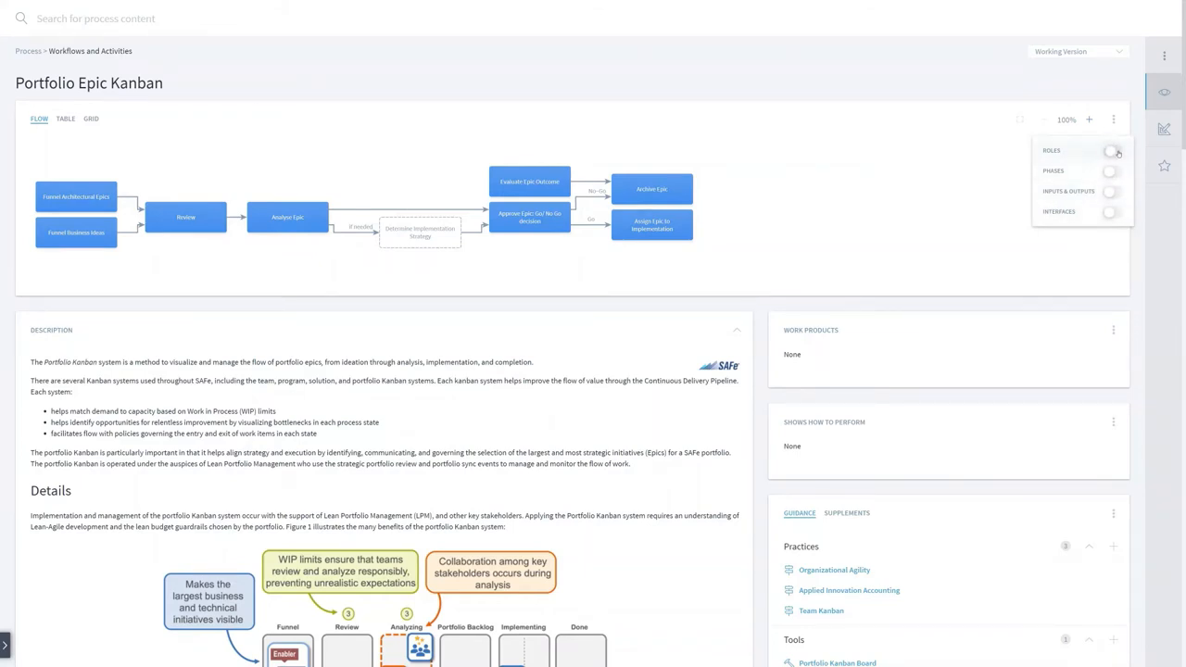
pyautogui.click(1111, 151)
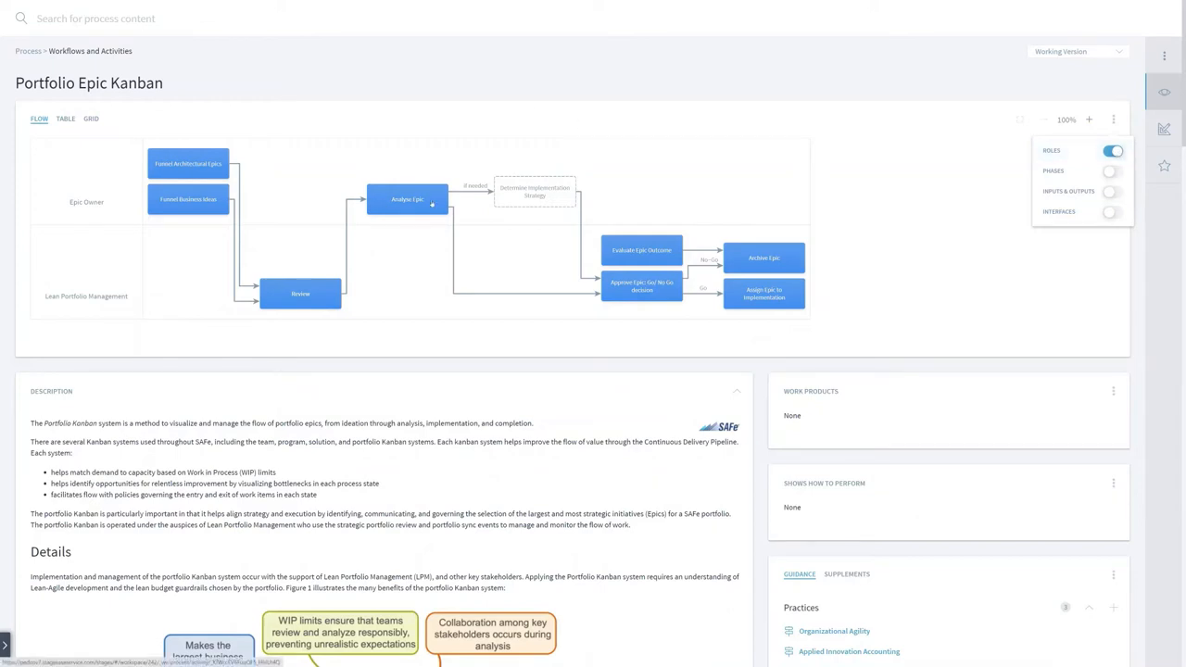
# Step: Open the Analyse Epic activity and scroll down through its roles and practices
pyautogui.click(407, 199)
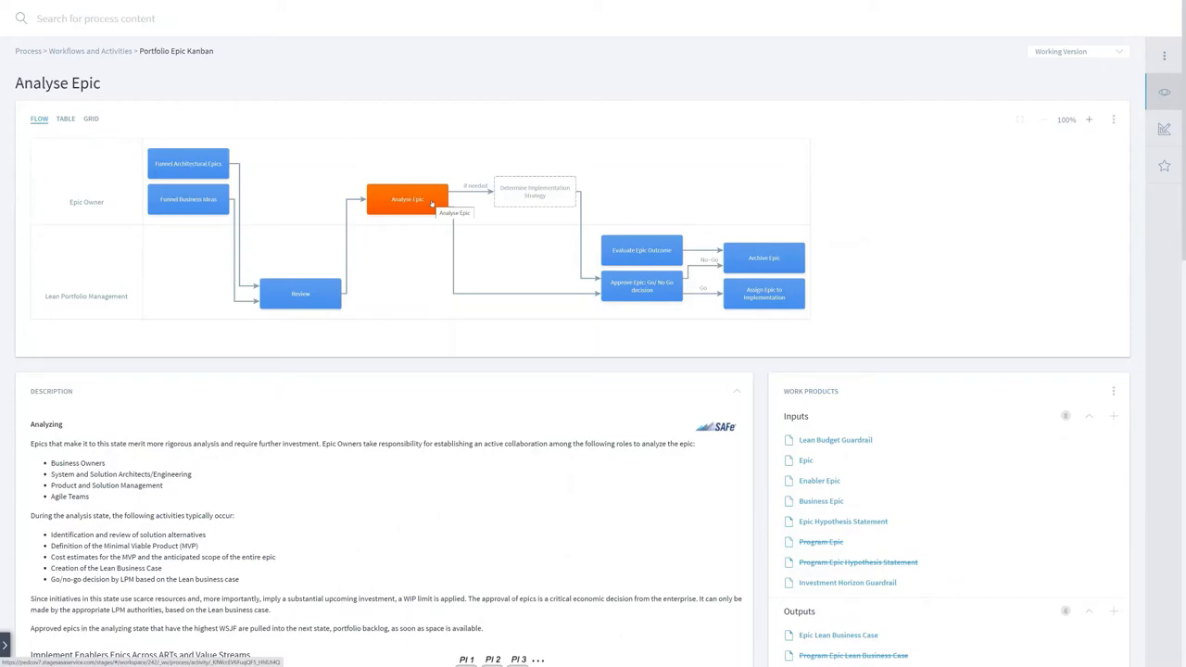
pyautogui.scroll(-3)
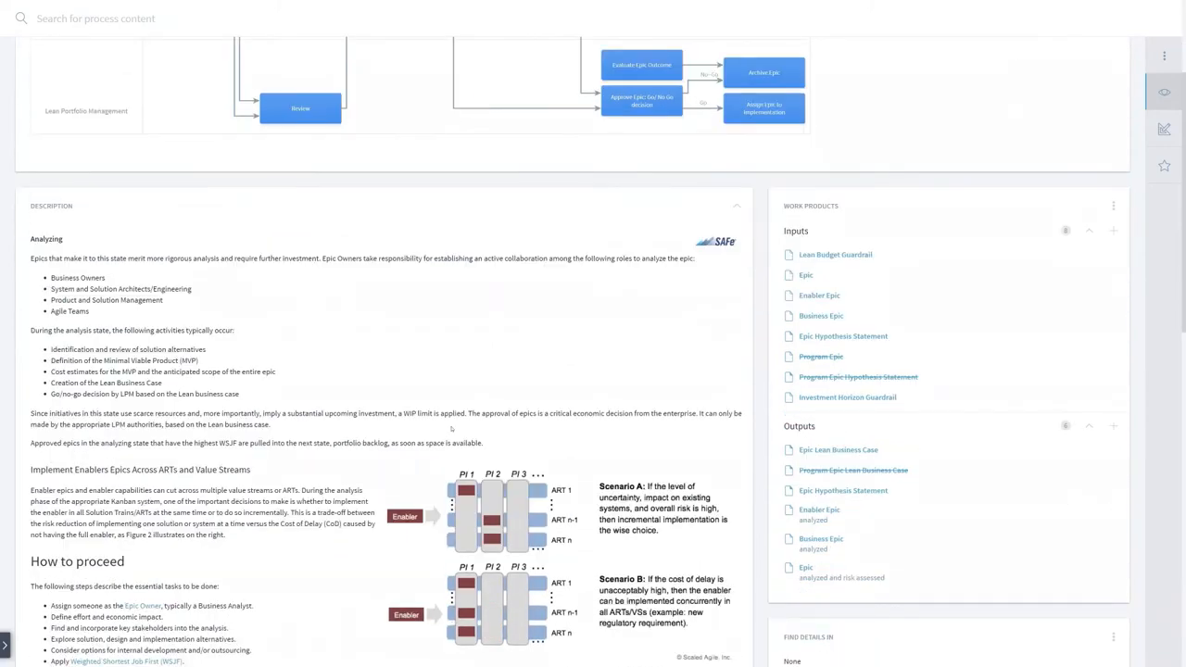
pyautogui.scroll(-3)
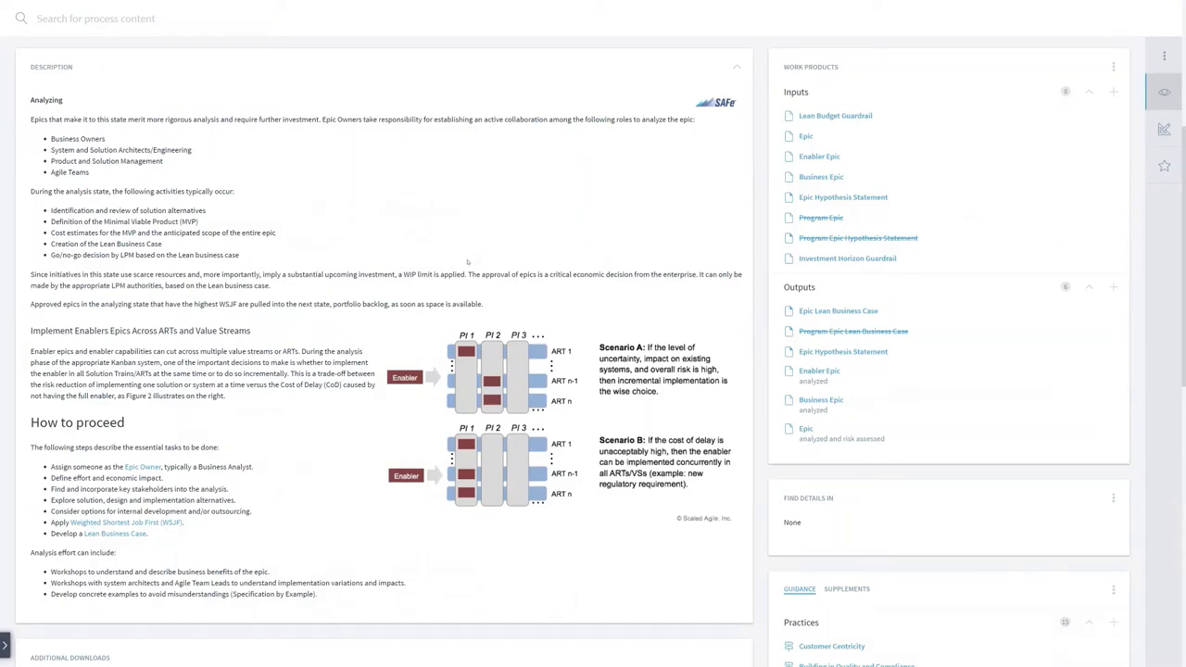
pyautogui.scroll(-3)
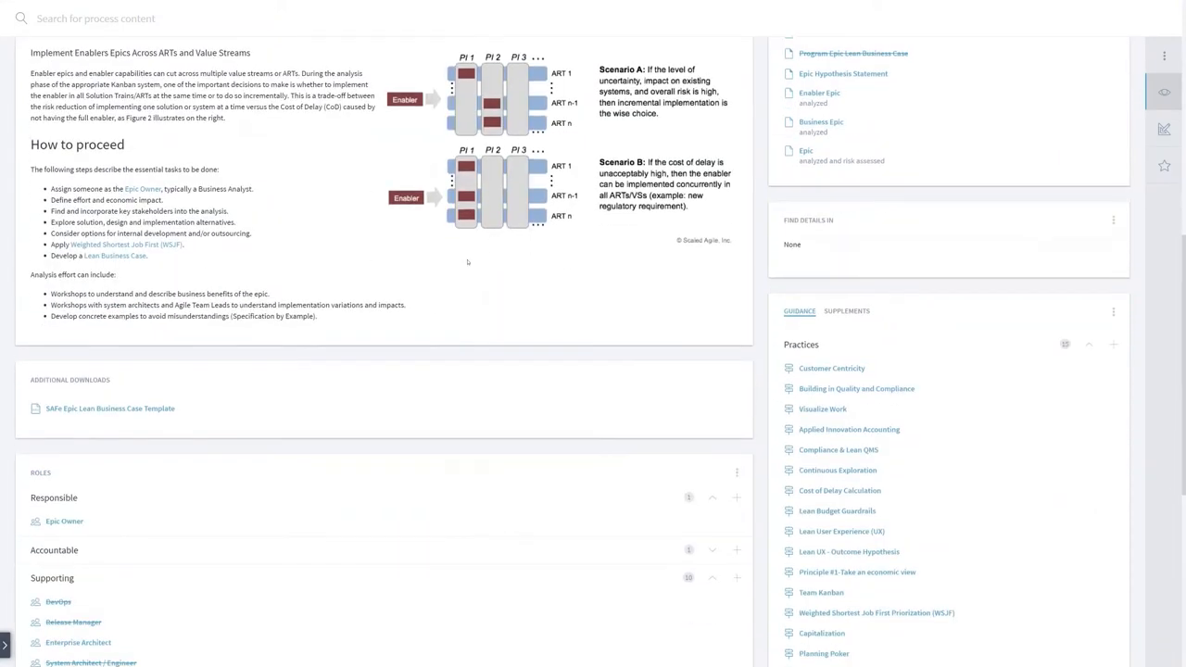
pyautogui.scroll(-3)
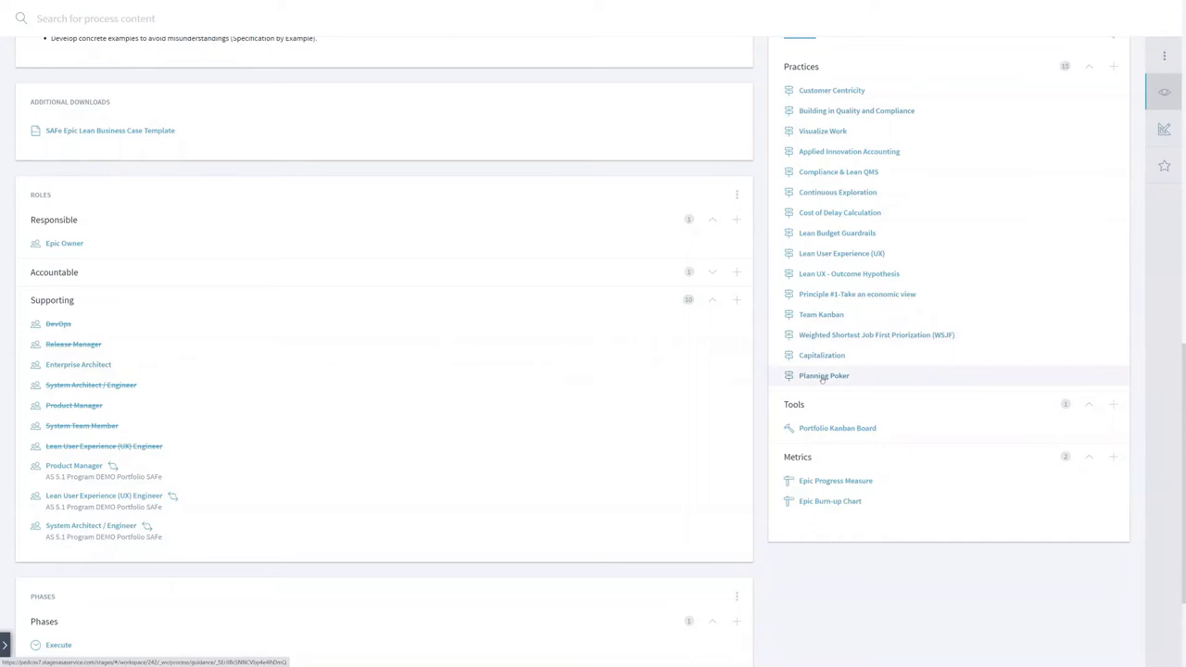
pyautogui.moveTo(822, 355)
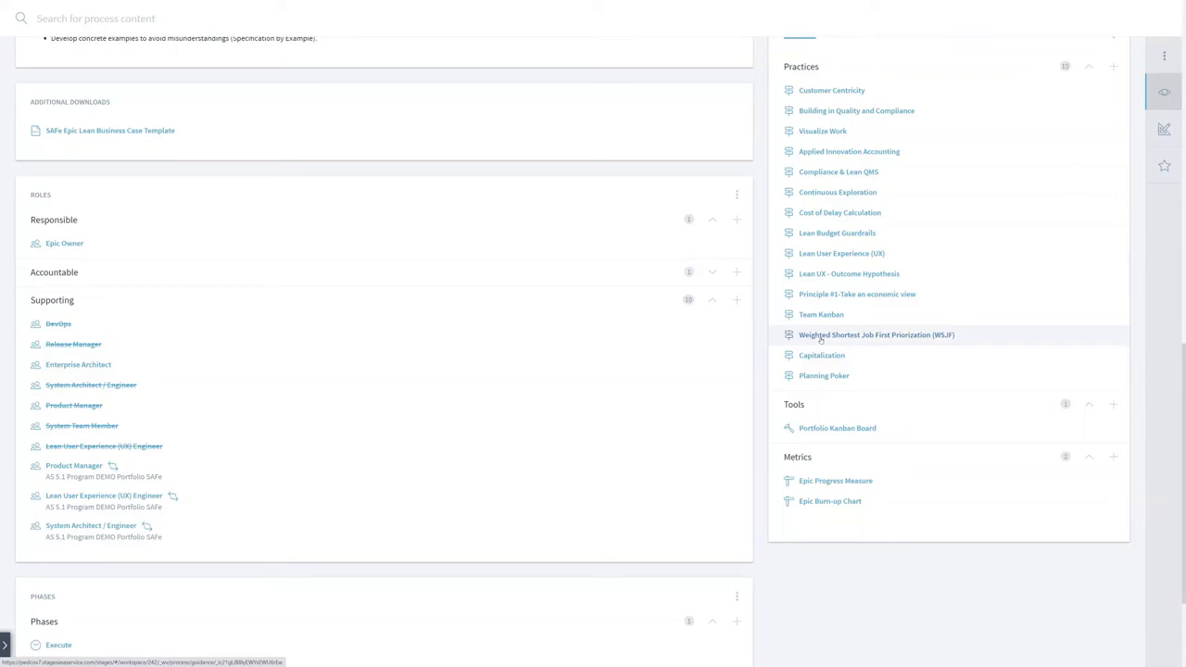
# Step: Open the Weighted Shortest Job First Priorization (WSJF) practice and scroll through its page
pyautogui.click(876, 334)
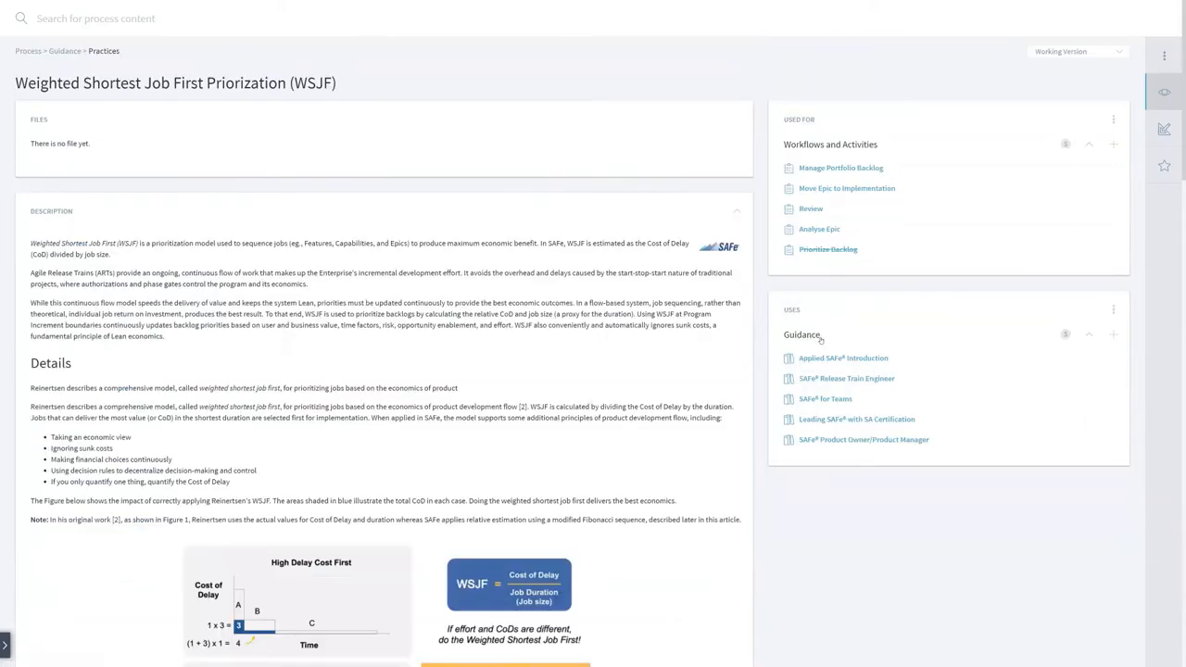
pyautogui.moveTo(408, 338)
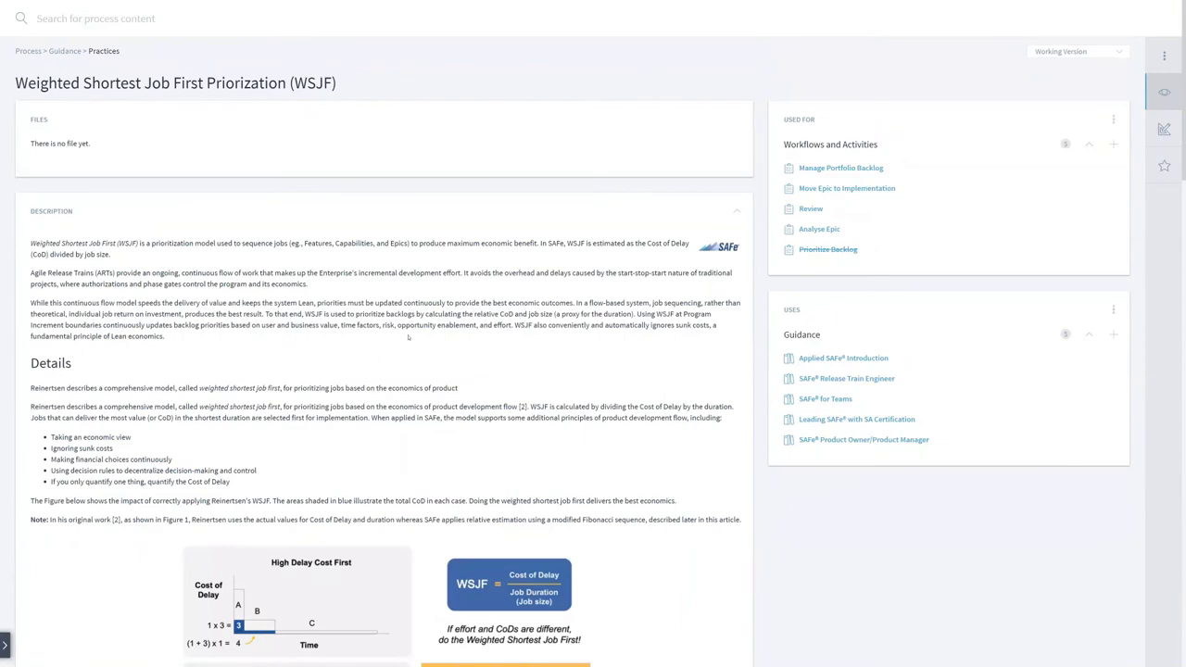
pyautogui.scroll(-3)
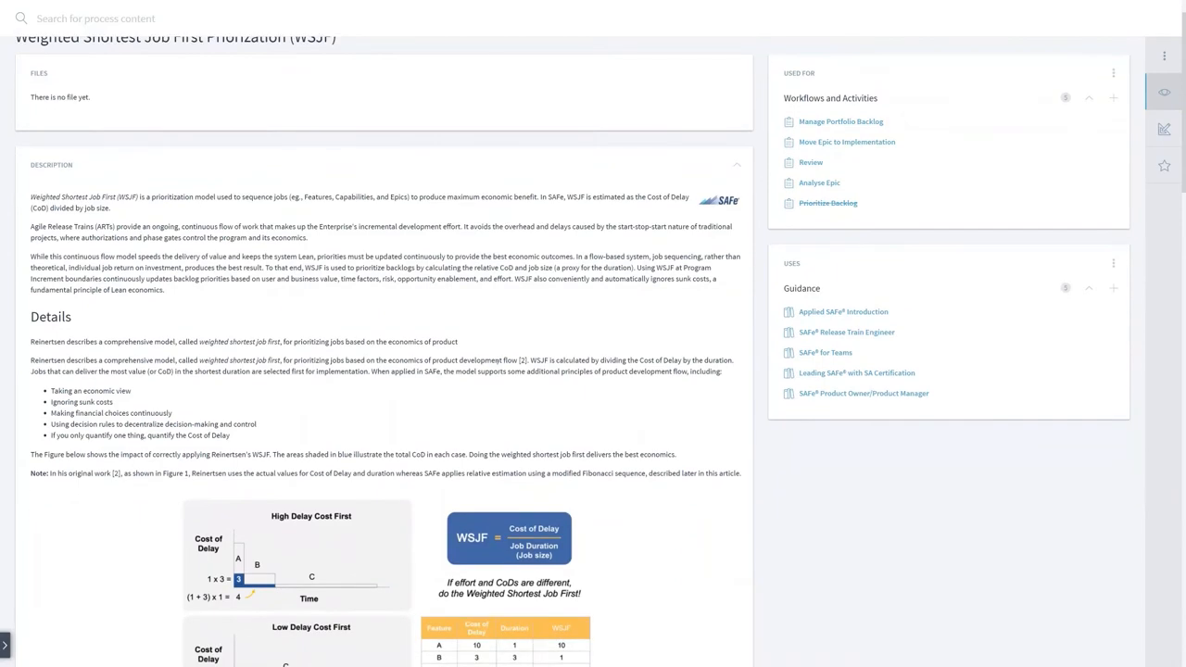
pyautogui.scroll(-3)
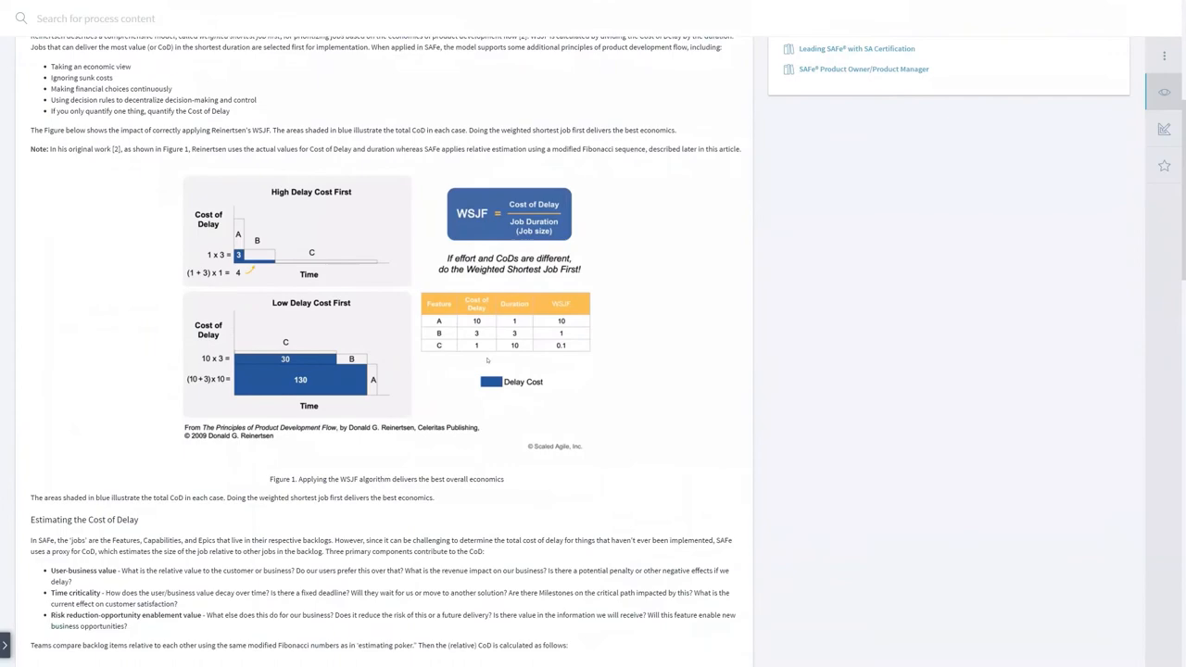
pyautogui.scroll(3)
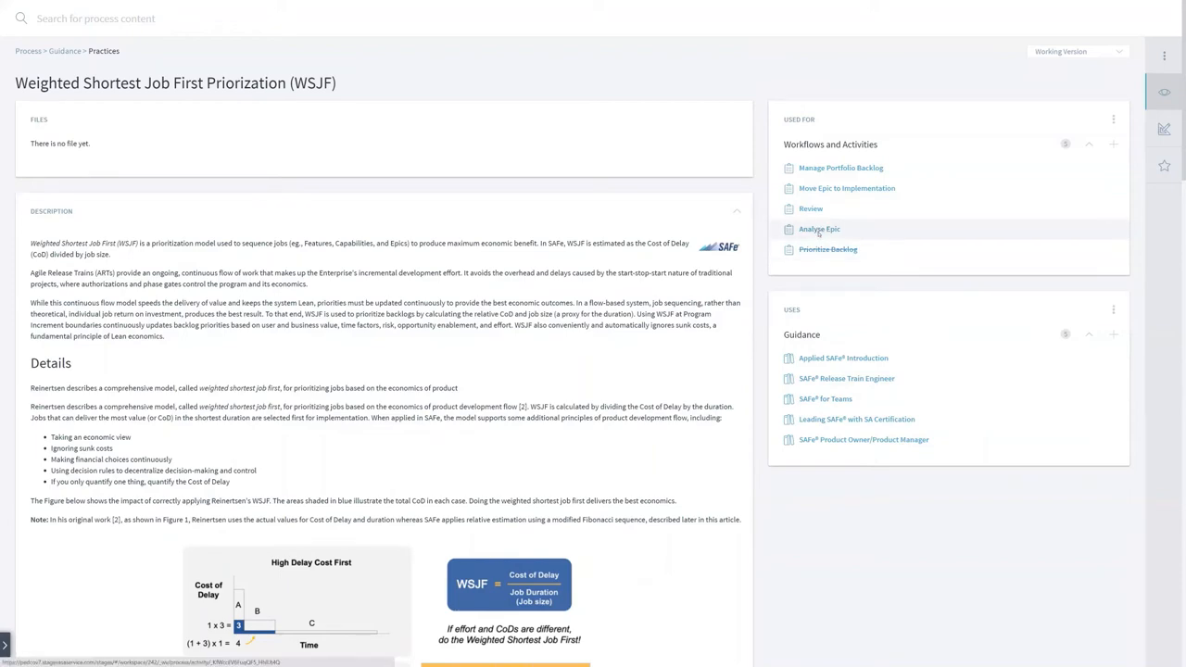
# Step: Return to the Analyse Epic activity and scroll down to its output work products
pyautogui.click(820, 229)
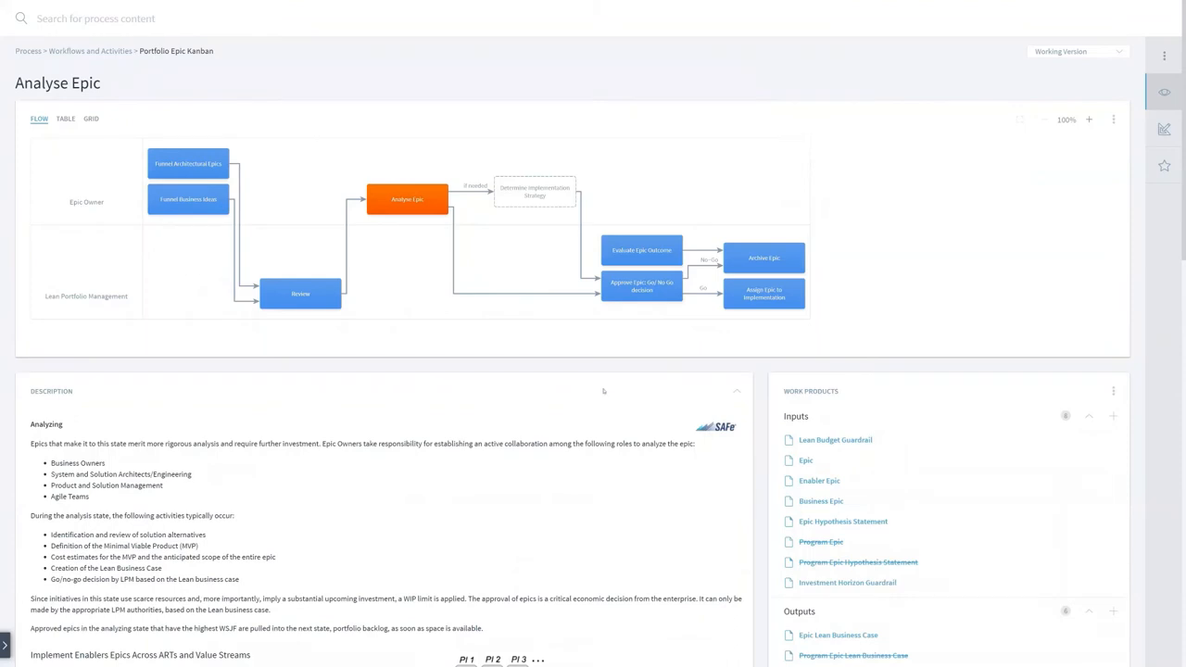
pyautogui.scroll(-3)
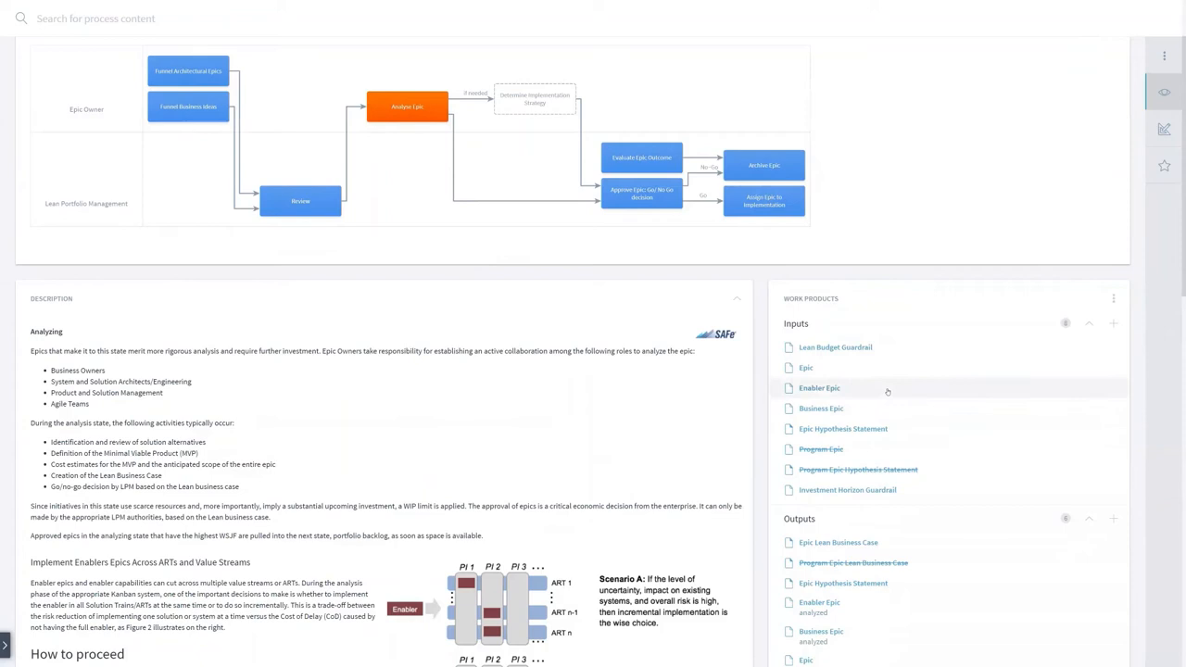
pyautogui.moveTo(965, 501)
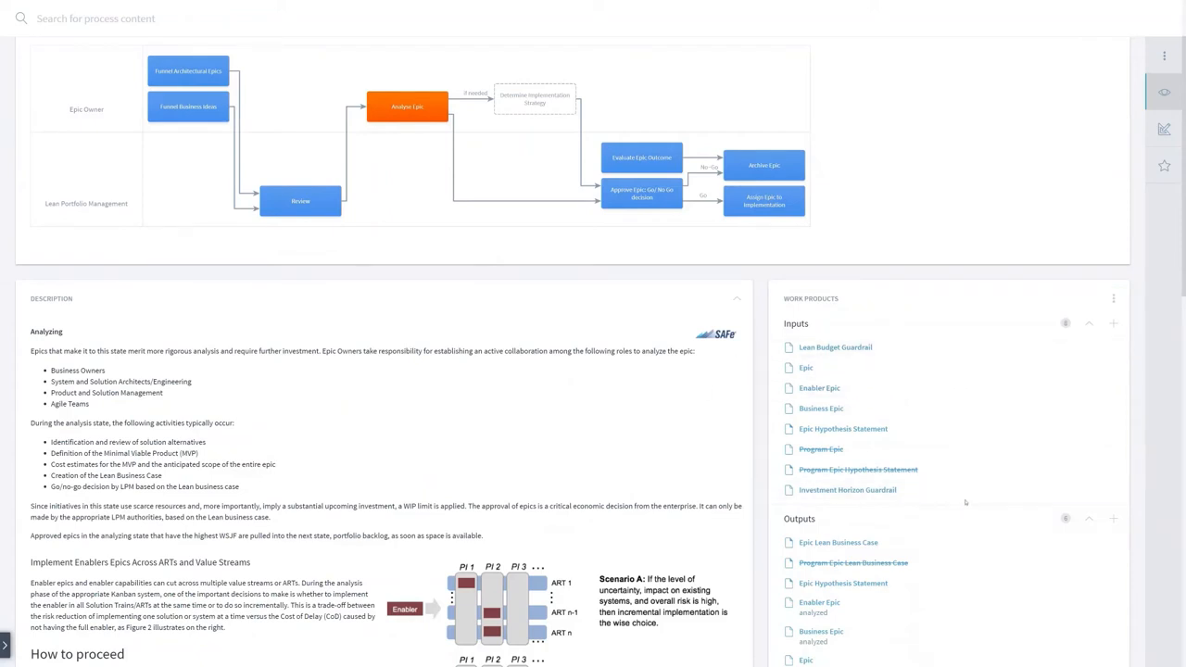
pyautogui.scroll(-3)
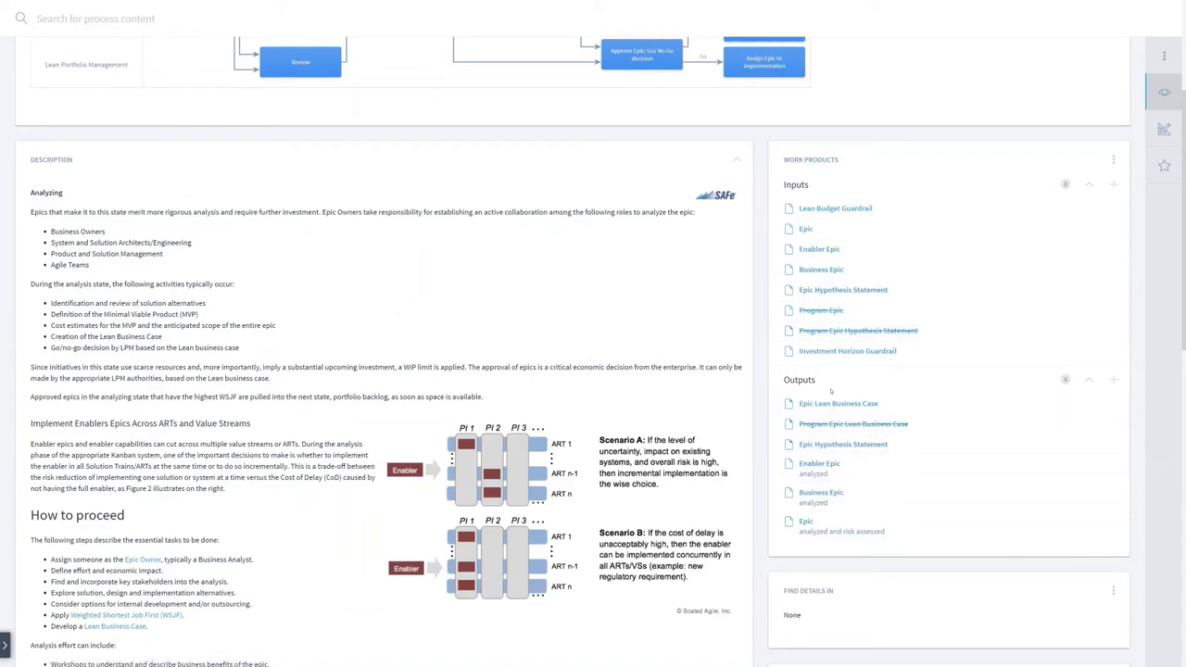
pyautogui.moveTo(838, 403)
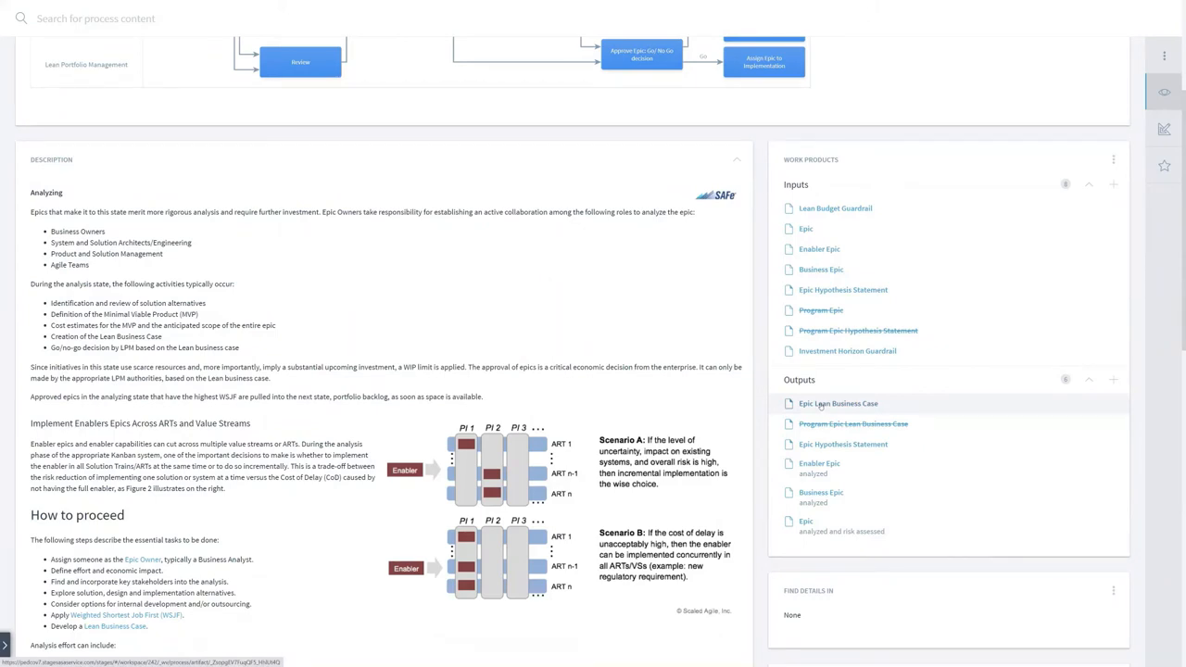
pyautogui.click(839, 403)
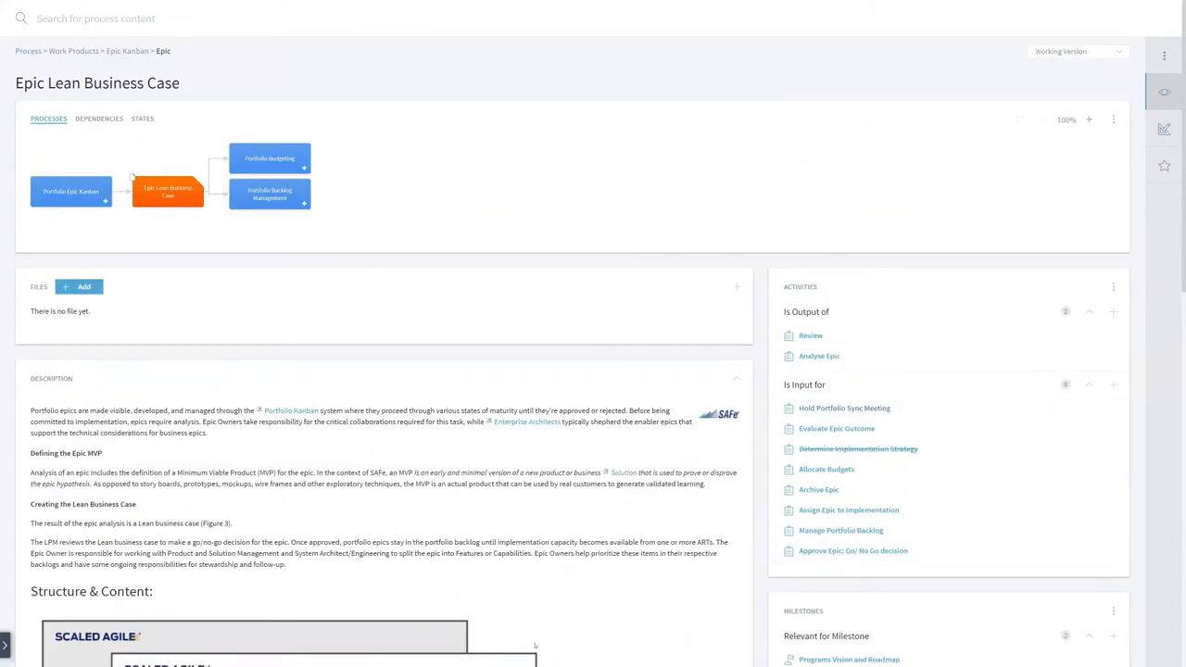
pyautogui.scroll(-3)
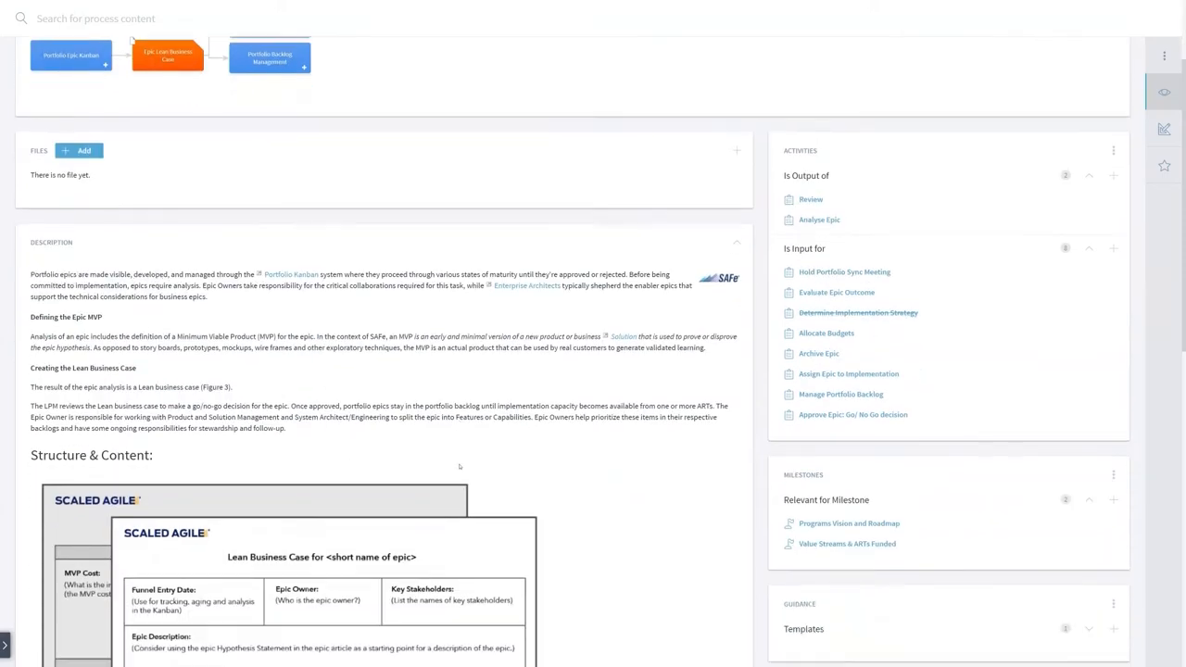
pyautogui.scroll(-3)
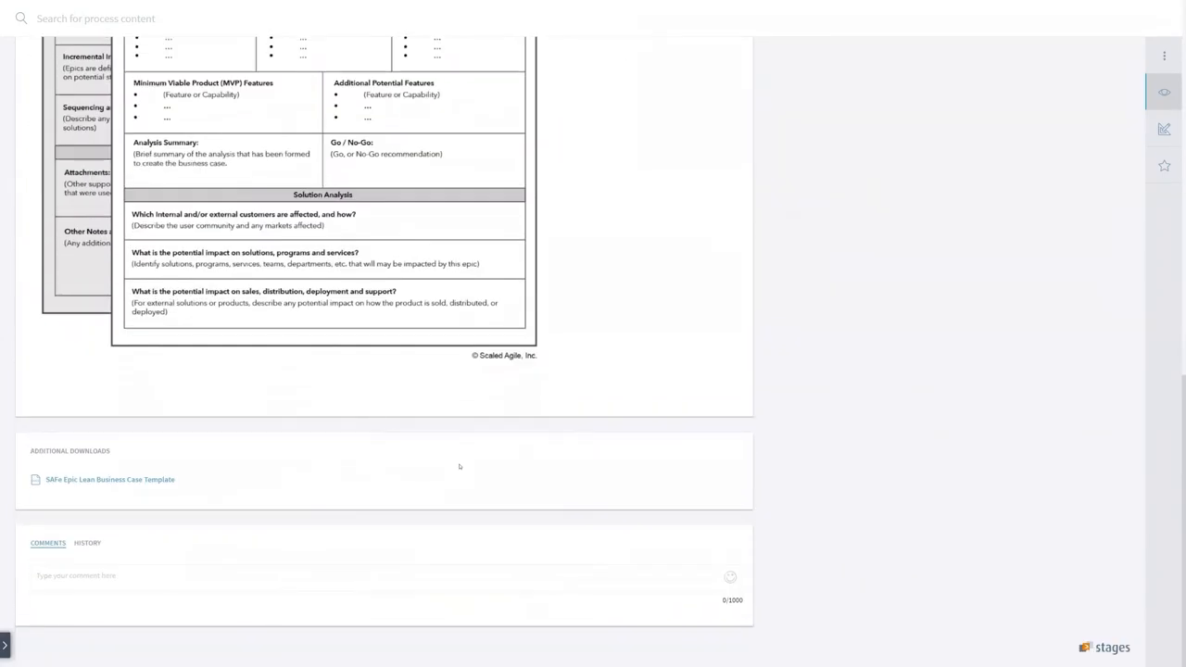
pyautogui.scroll(3)
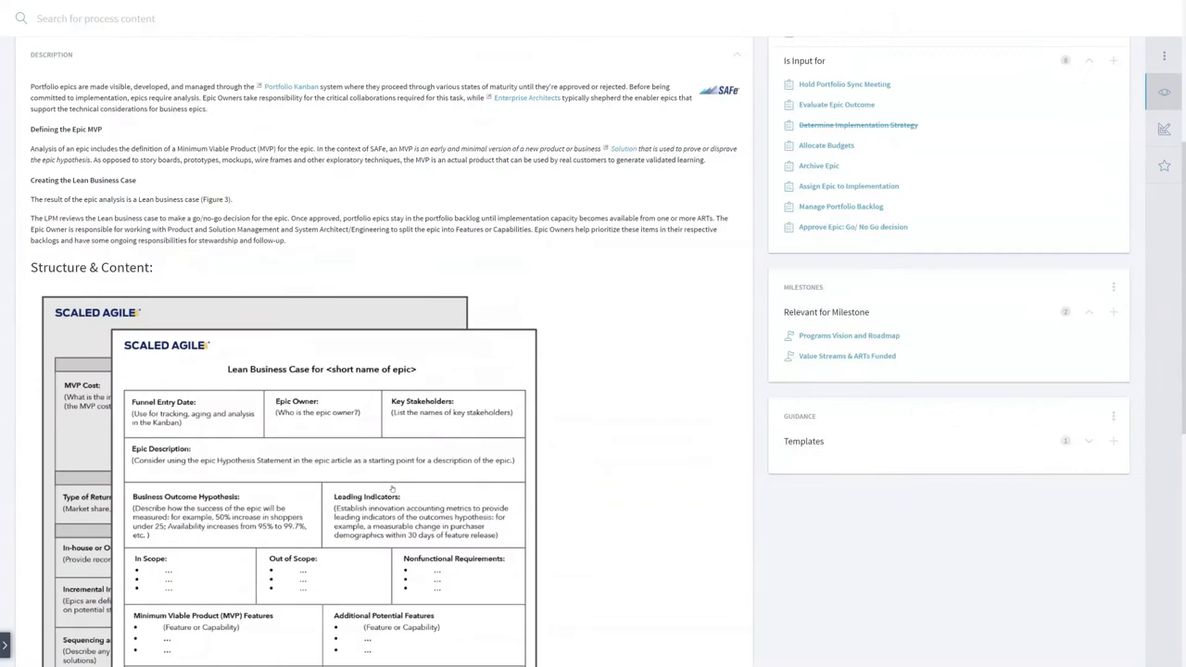
pyautogui.scroll(3)
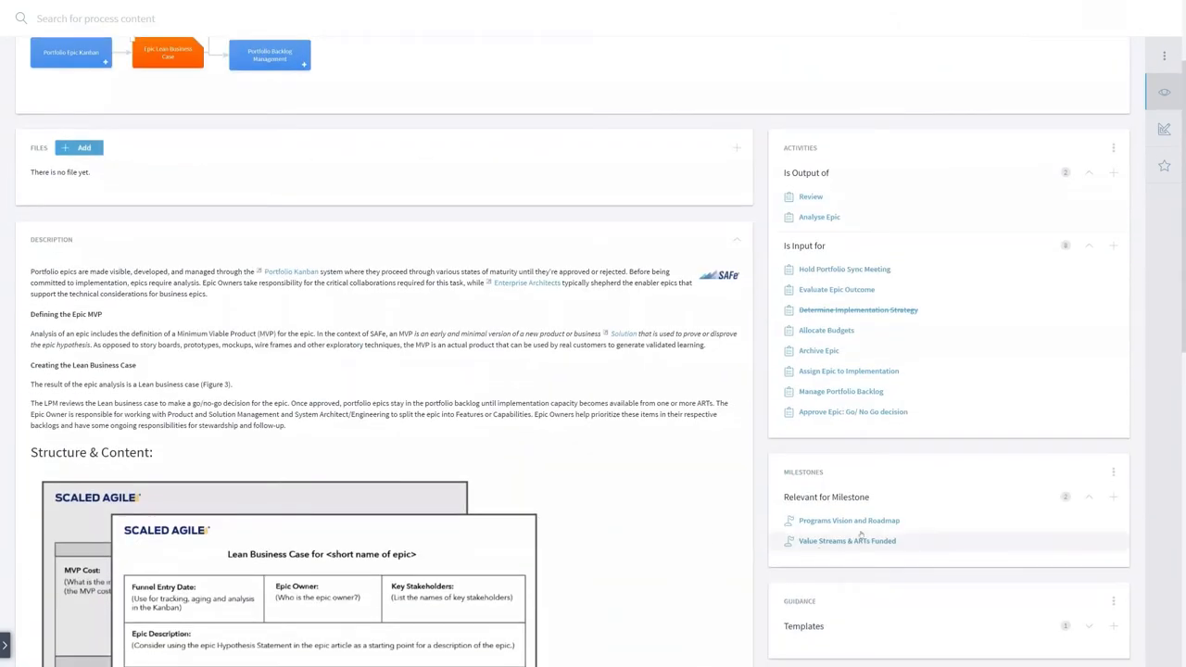
pyautogui.scroll(3)
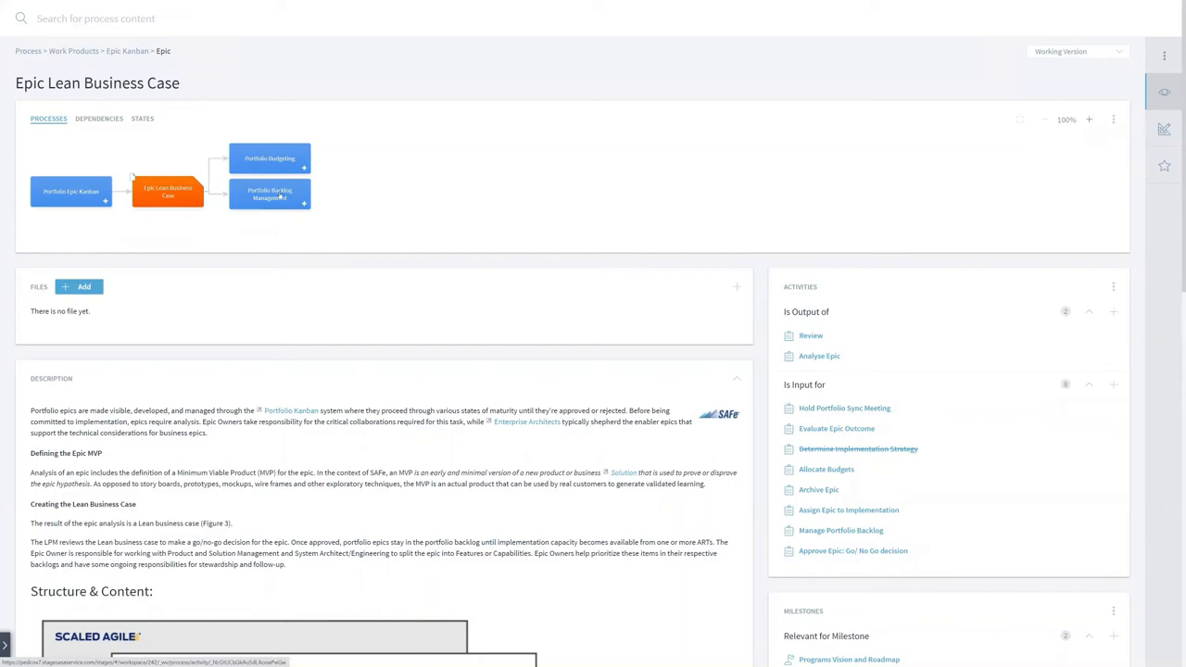
pyautogui.moveTo(301, 227)
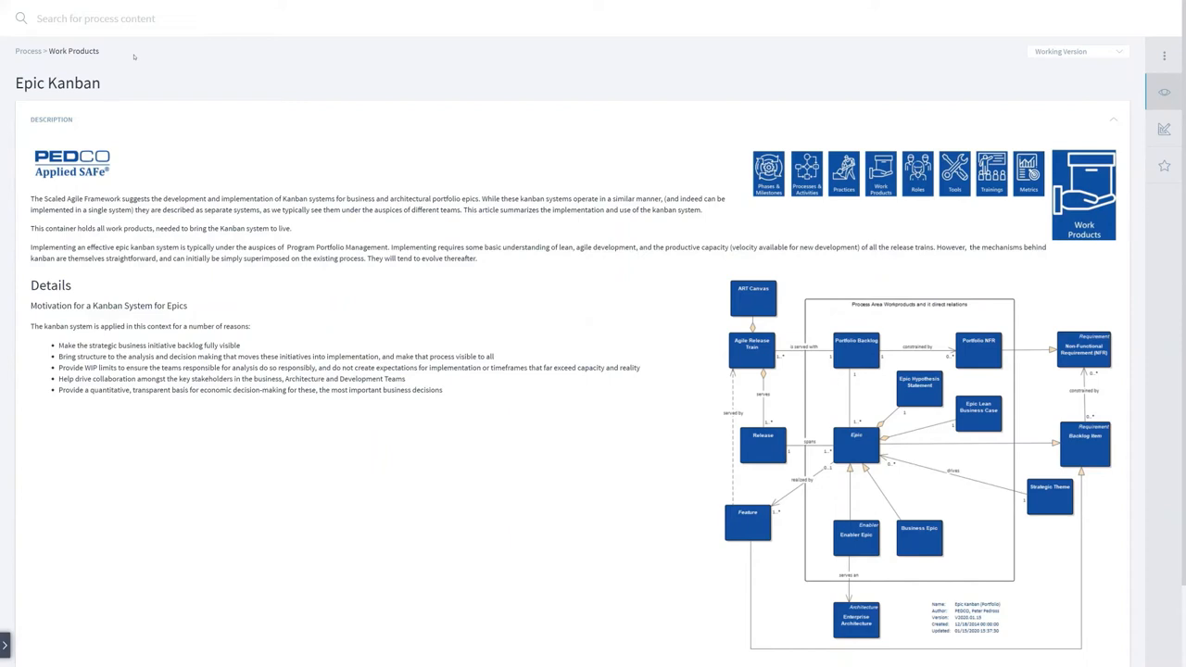
pyautogui.moveTo(474, 82)
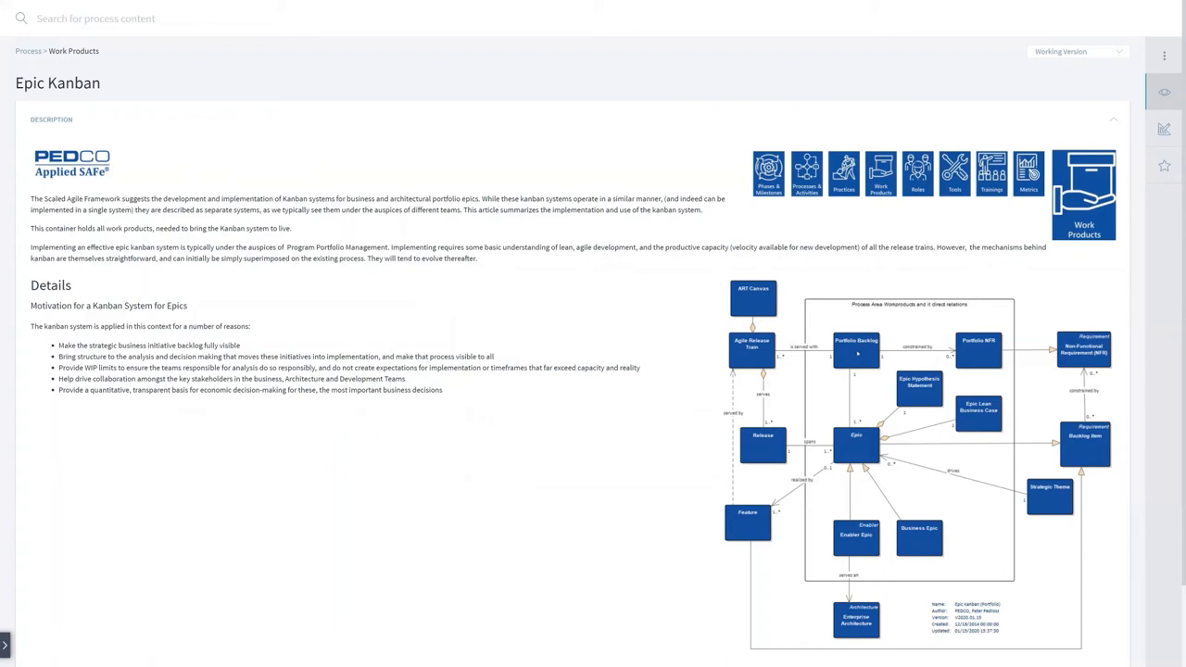
pyautogui.moveTo(850, 444)
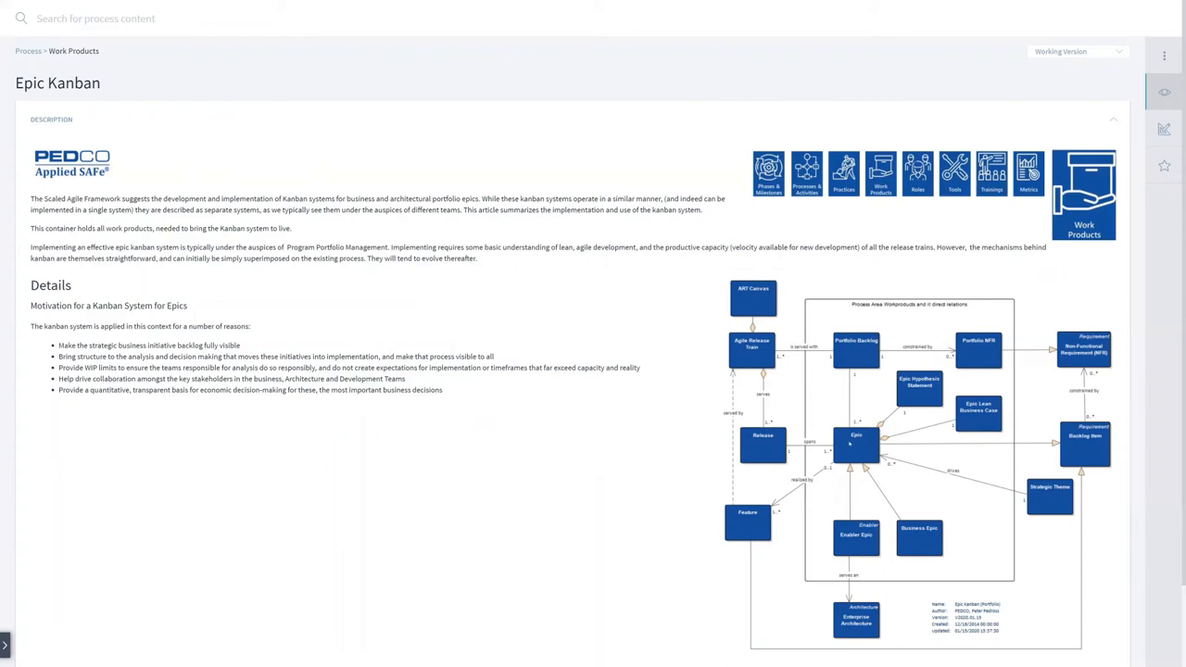
pyautogui.moveTo(856, 489)
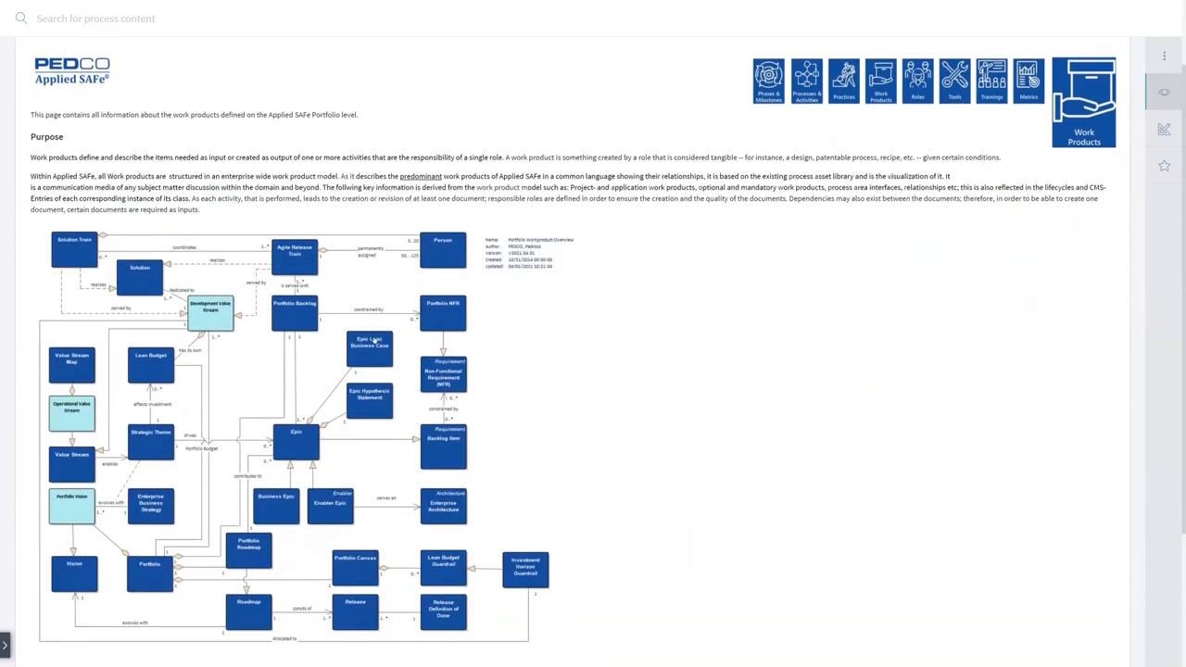
# Step: Scroll through the portfolio work product relationship model diagram
pyautogui.scroll(-3)
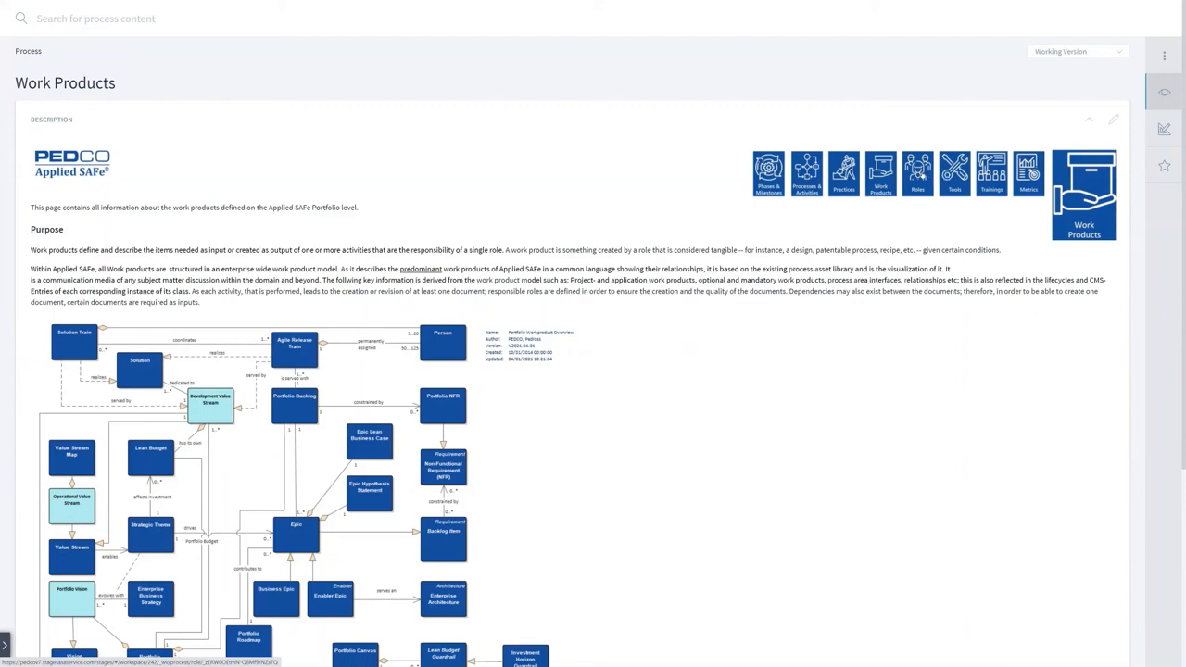
# Step: Open the Roles overview, then the Lean Portfolio Management role page
pyautogui.click(918, 174)
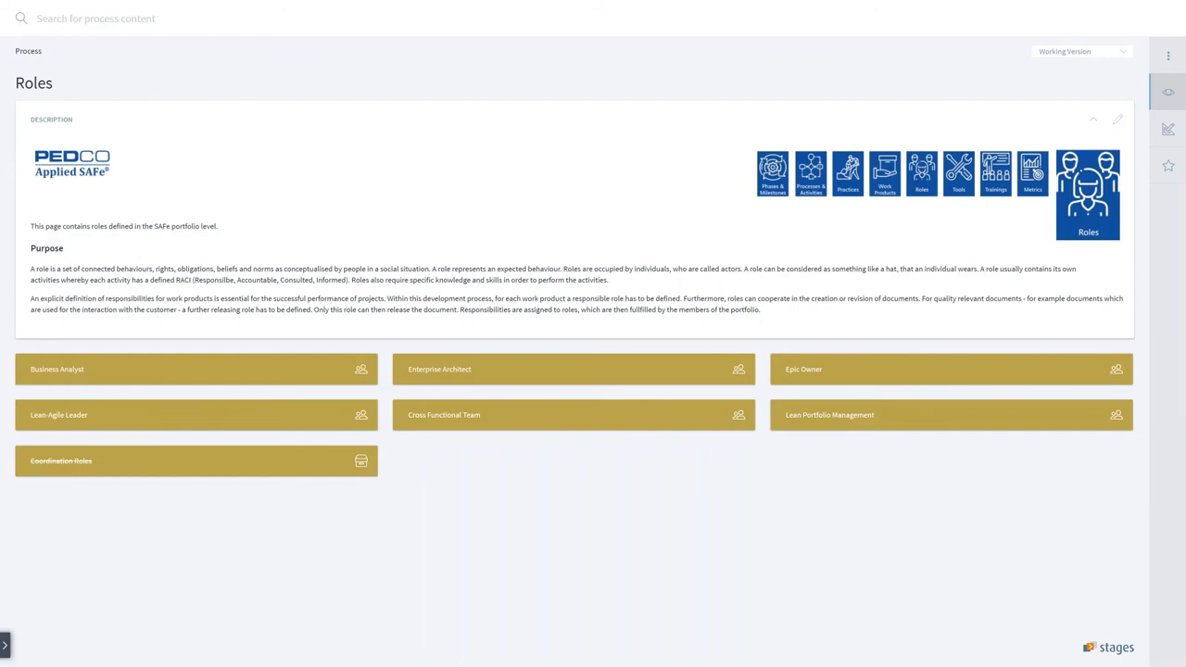
pyautogui.moveTo(732, 452)
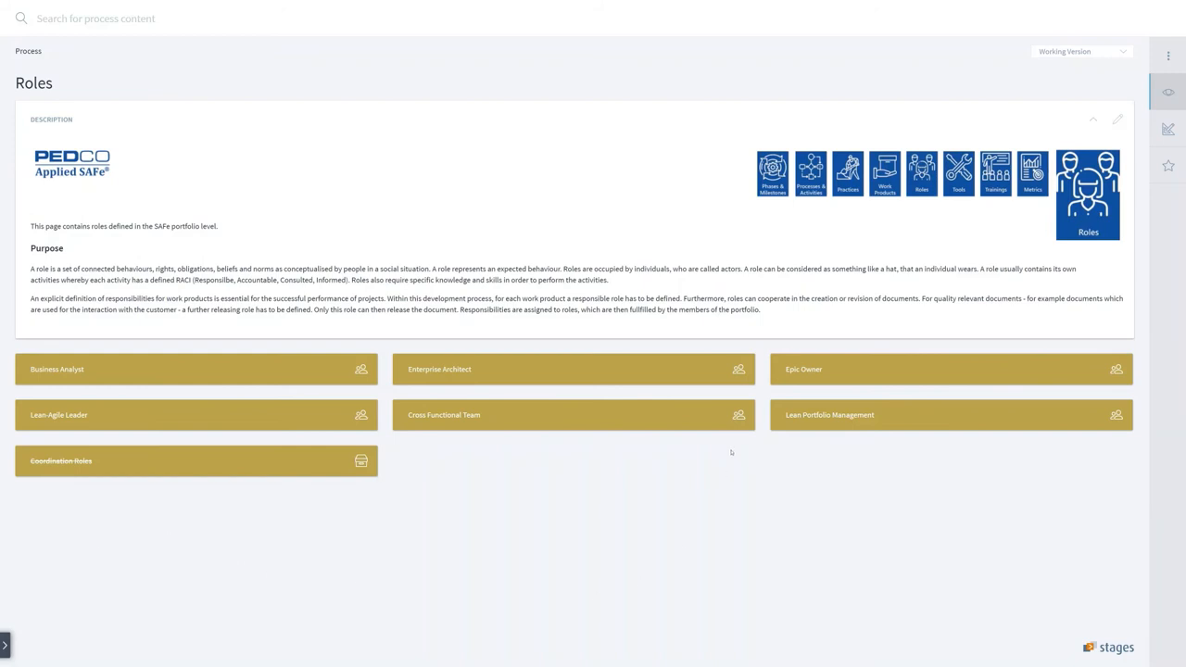
pyautogui.moveTo(830, 415)
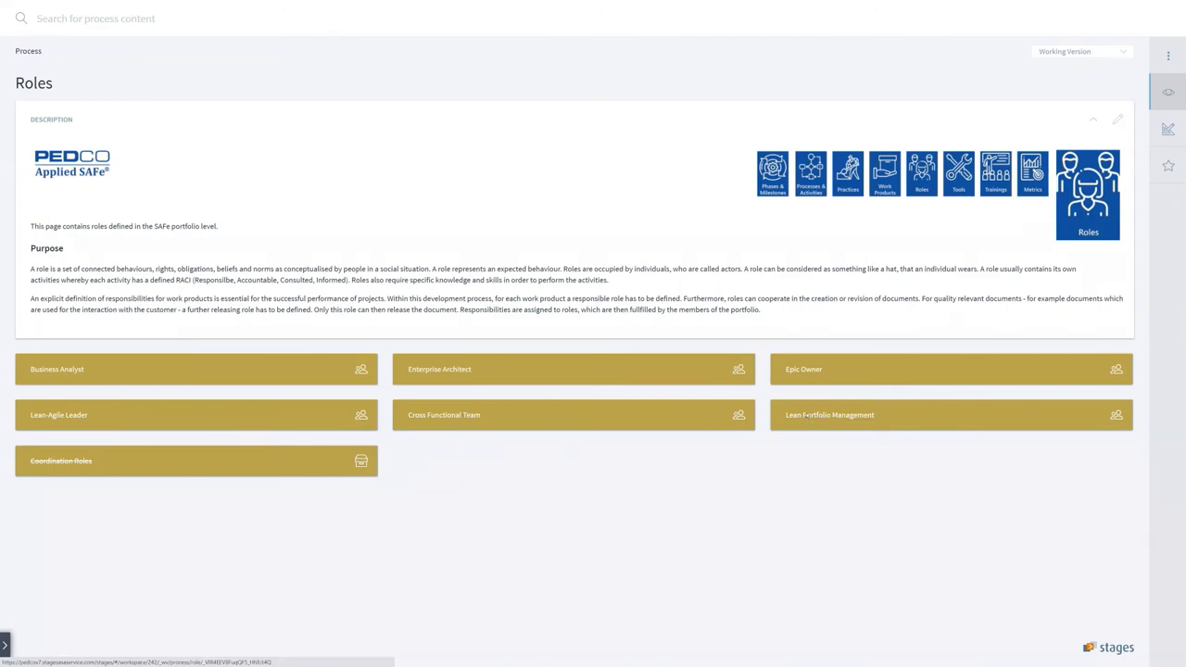
pyautogui.click(829, 414)
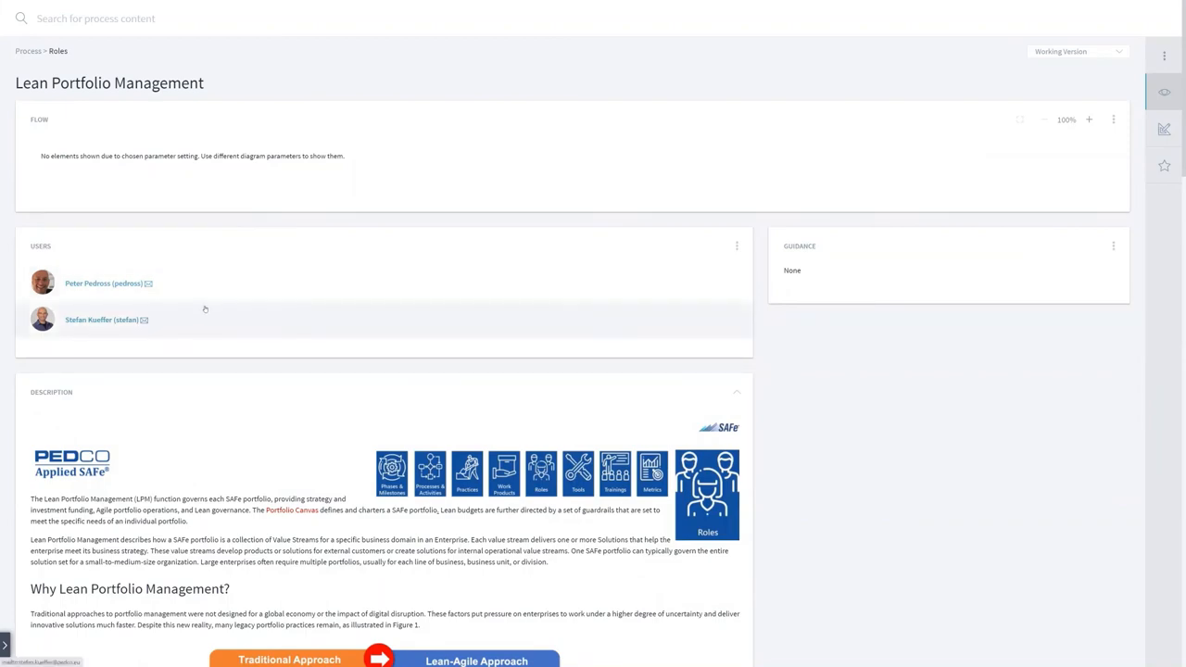
# Step: Expand the role's Responsible activities and open Apply Participatory Budgeting
pyautogui.scroll(-3)
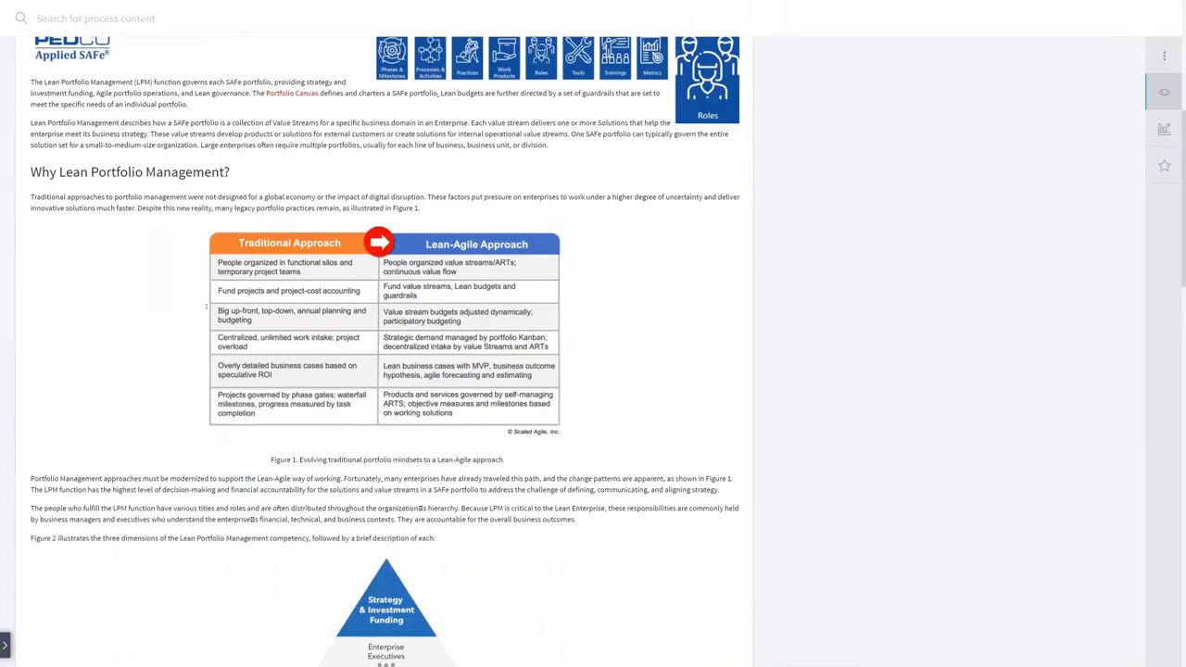
pyautogui.scroll(-3)
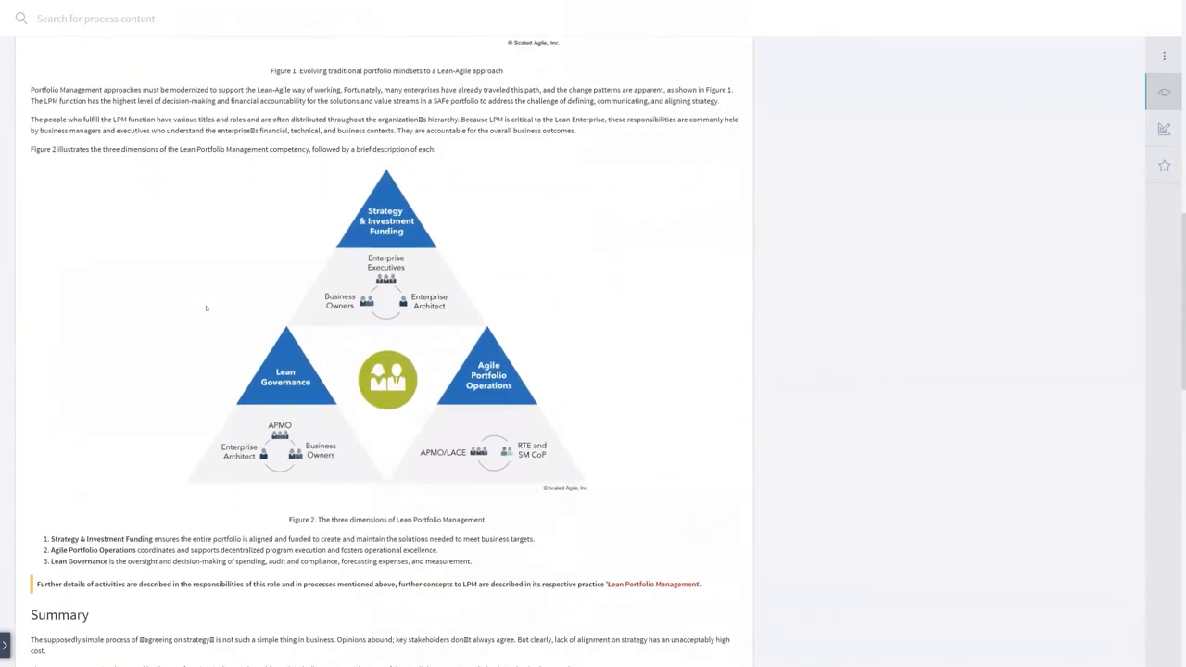
pyautogui.scroll(-3)
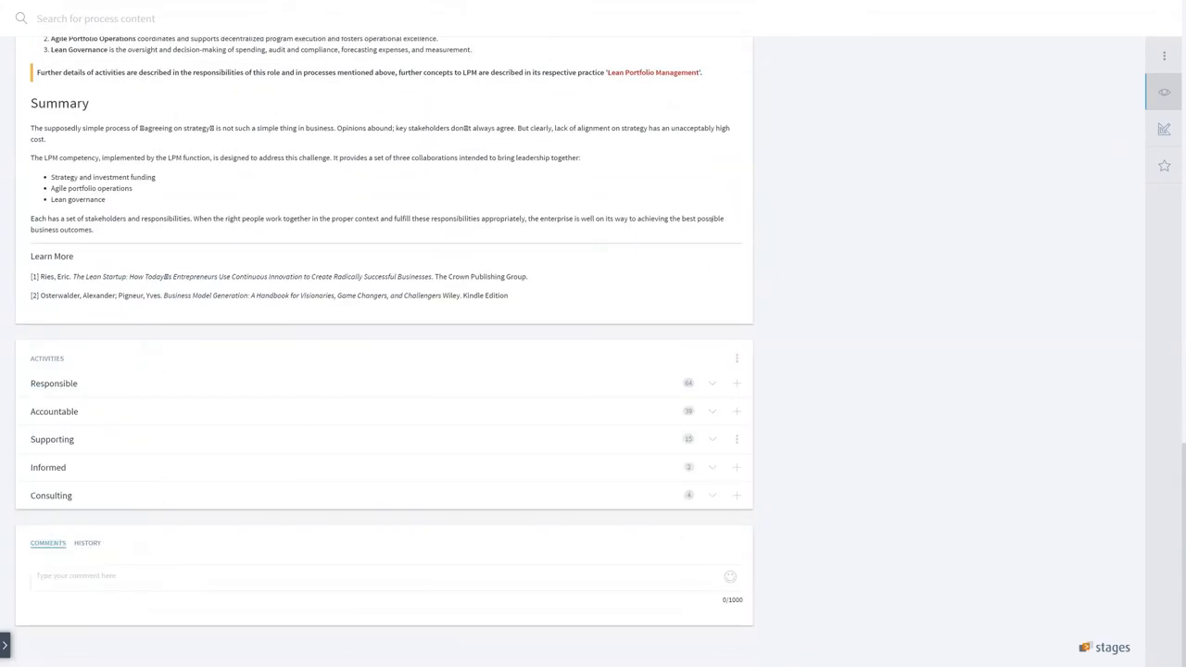
pyautogui.moveTo(711, 410)
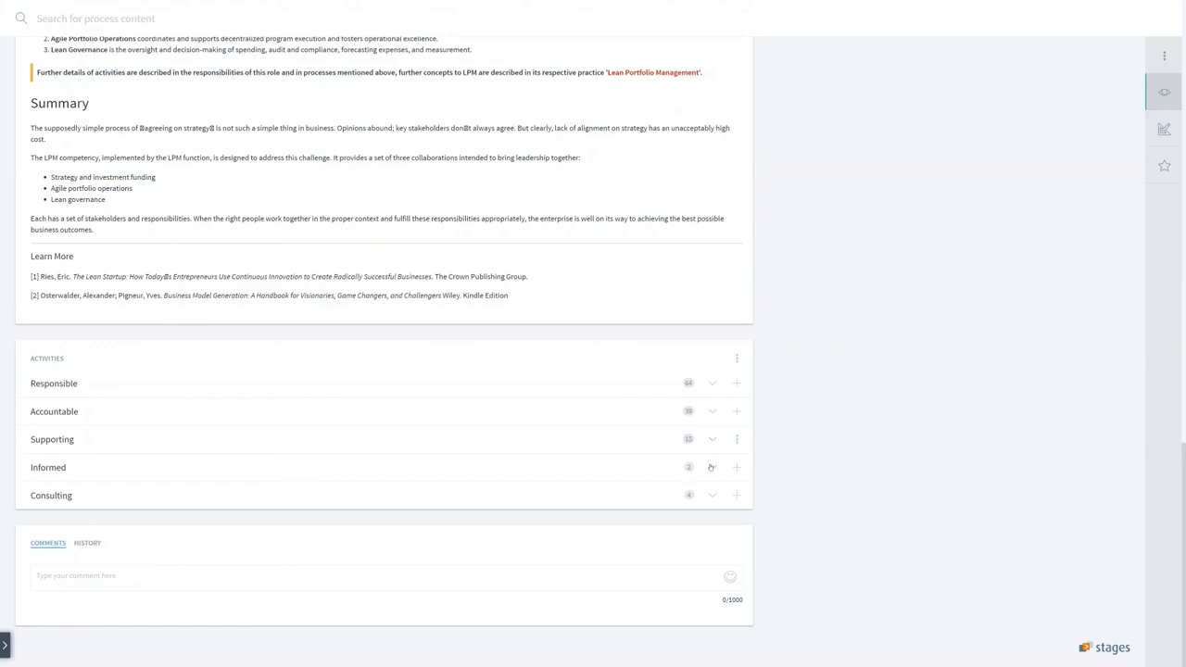
pyautogui.moveTo(691, 373)
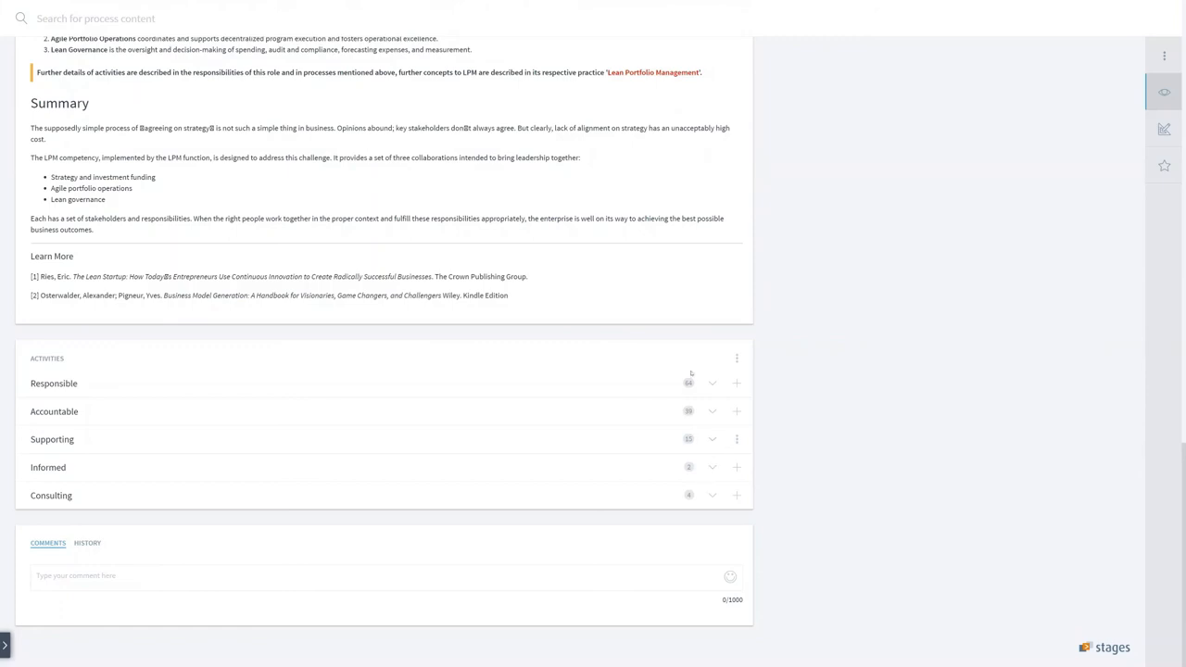
pyautogui.click(712, 382)
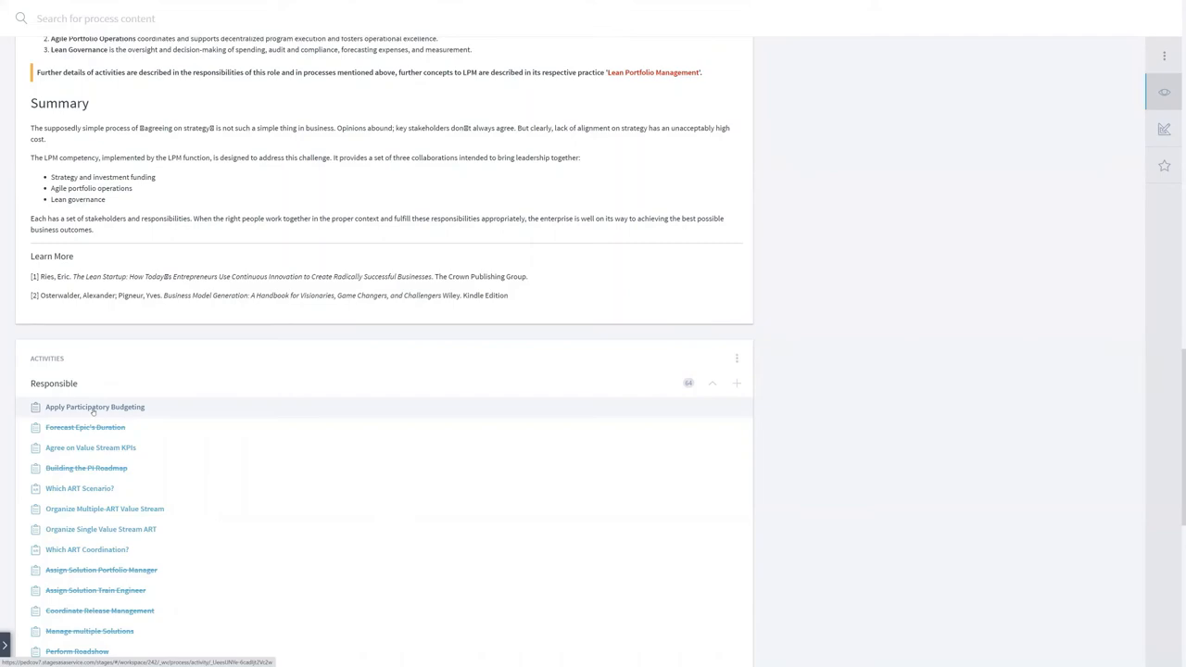
pyautogui.click(95, 407)
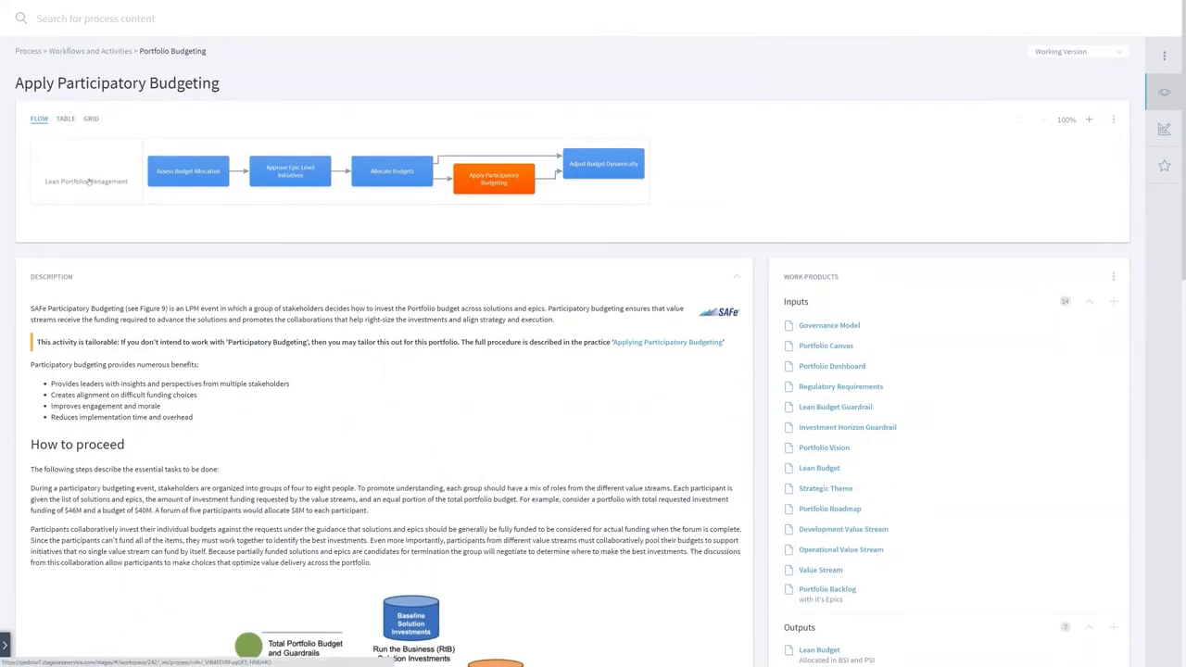
# Step: Return to the Lean Portfolio Management role page
pyautogui.click(86, 181)
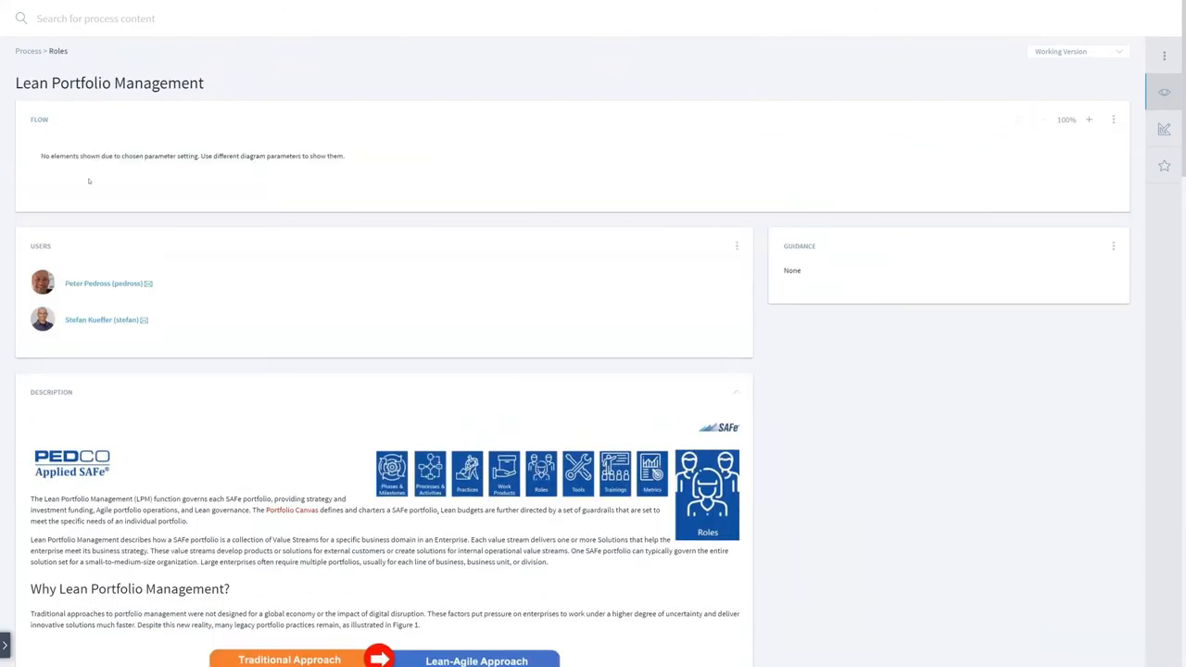
pyautogui.moveTo(624, 161)
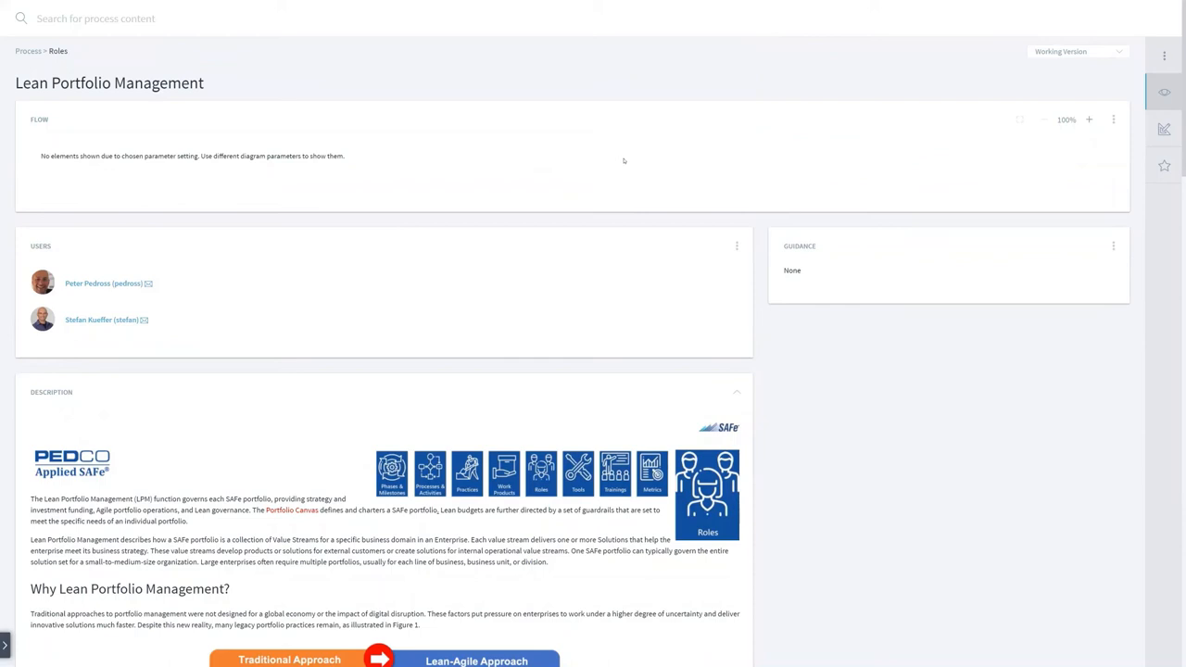
pyautogui.moveTo(867, 154)
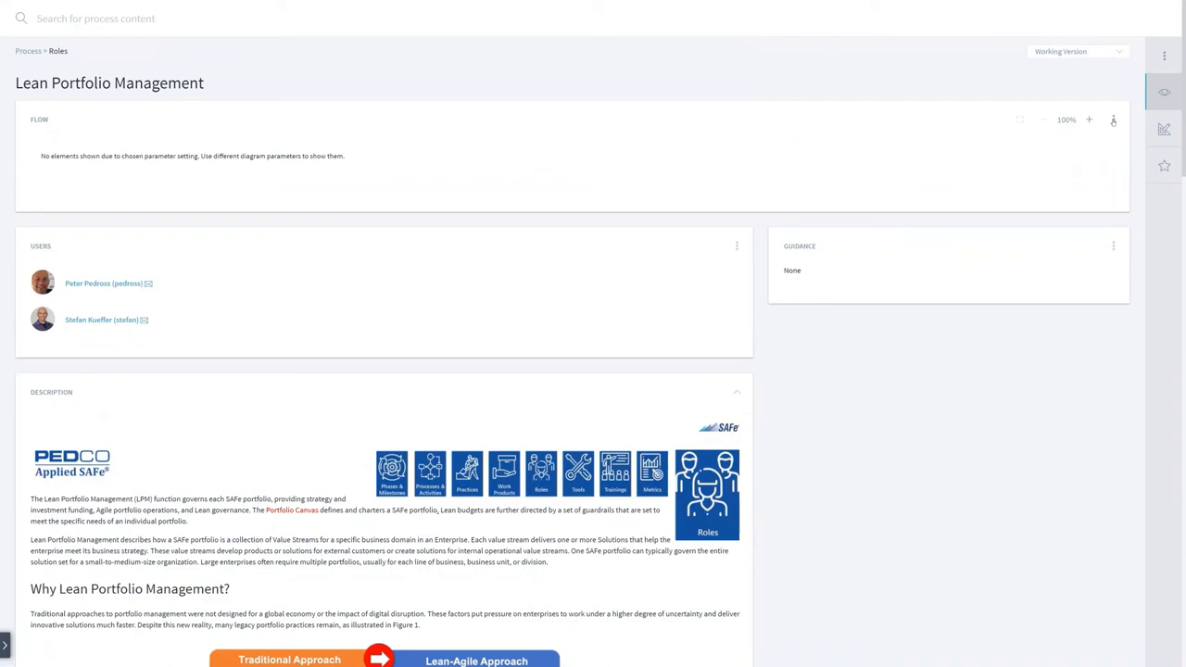
# Step: Switch on the Supporting setting in the role's flow diagram options
pyautogui.click(1113, 120)
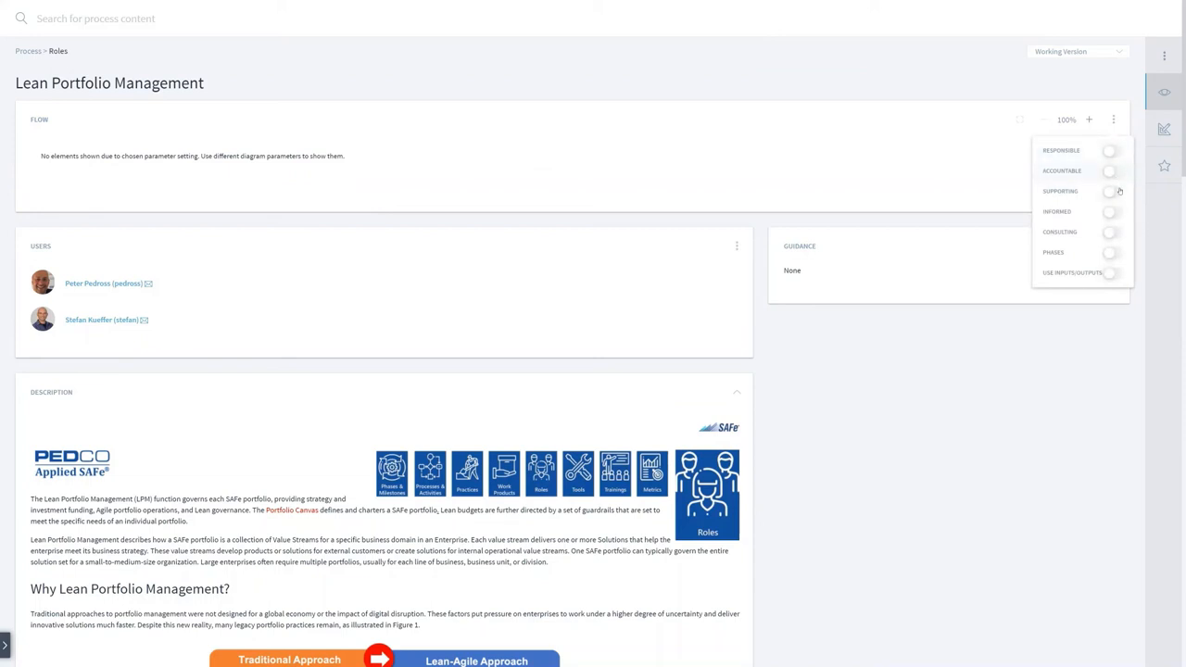
pyautogui.click(1111, 191)
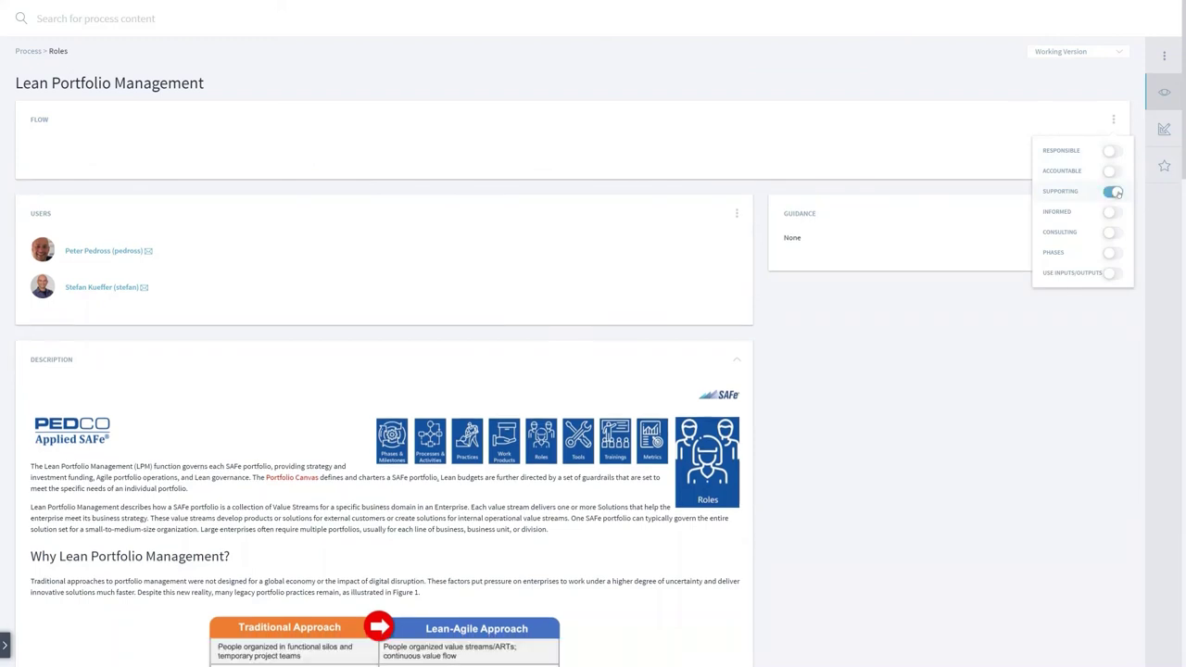